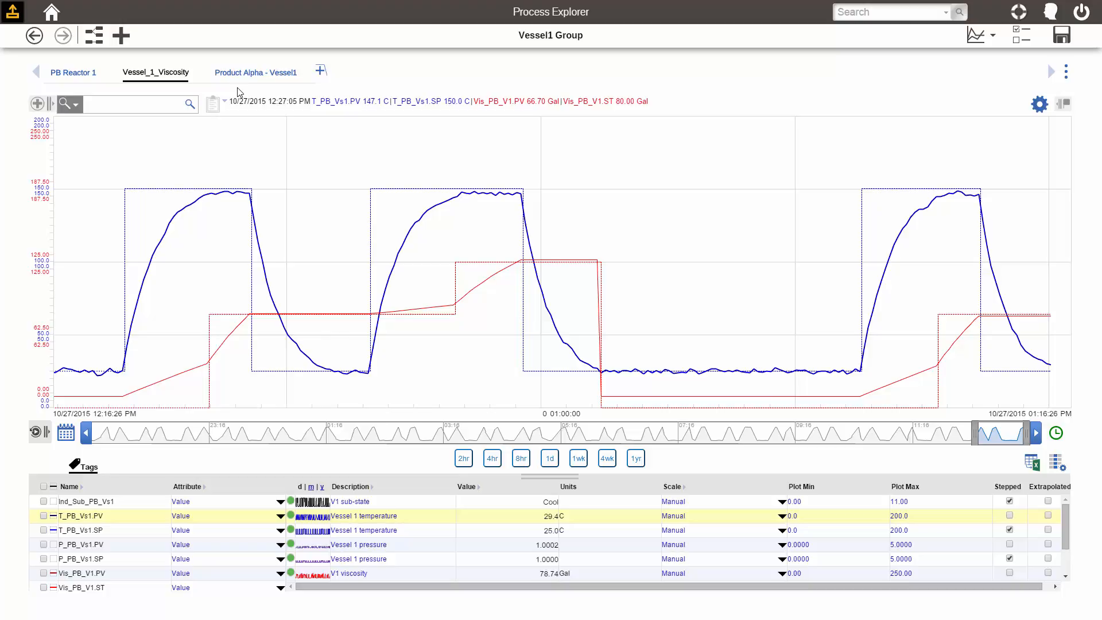
mouse_move(189, 92)
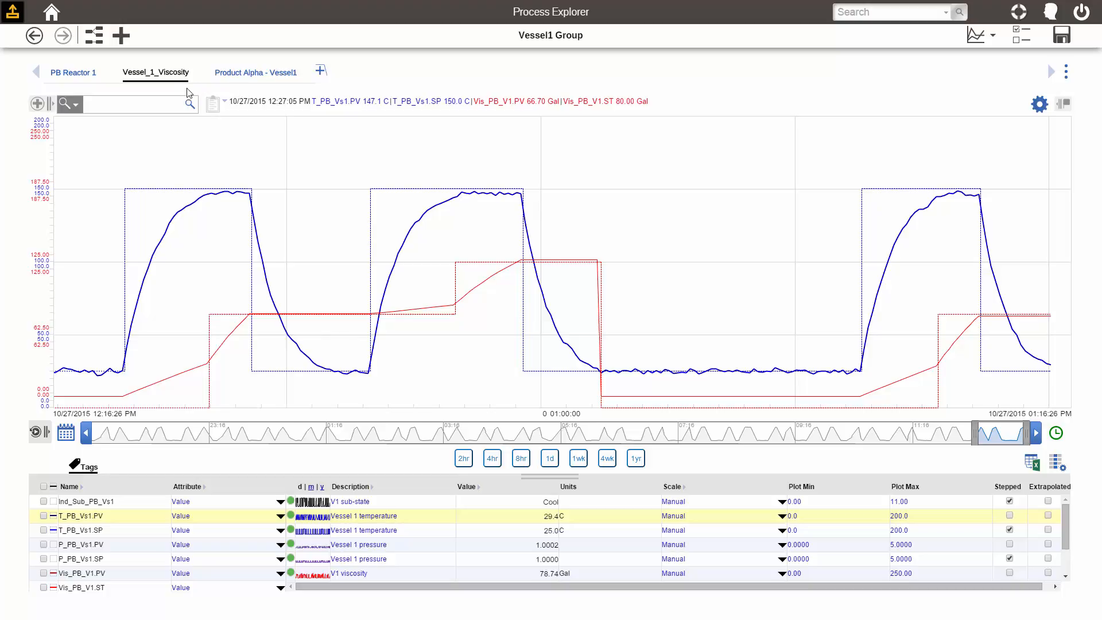
Step: View the PB Reactor 1 graphic, then the Product Alpha - Vessel1 event list
click(73, 73)
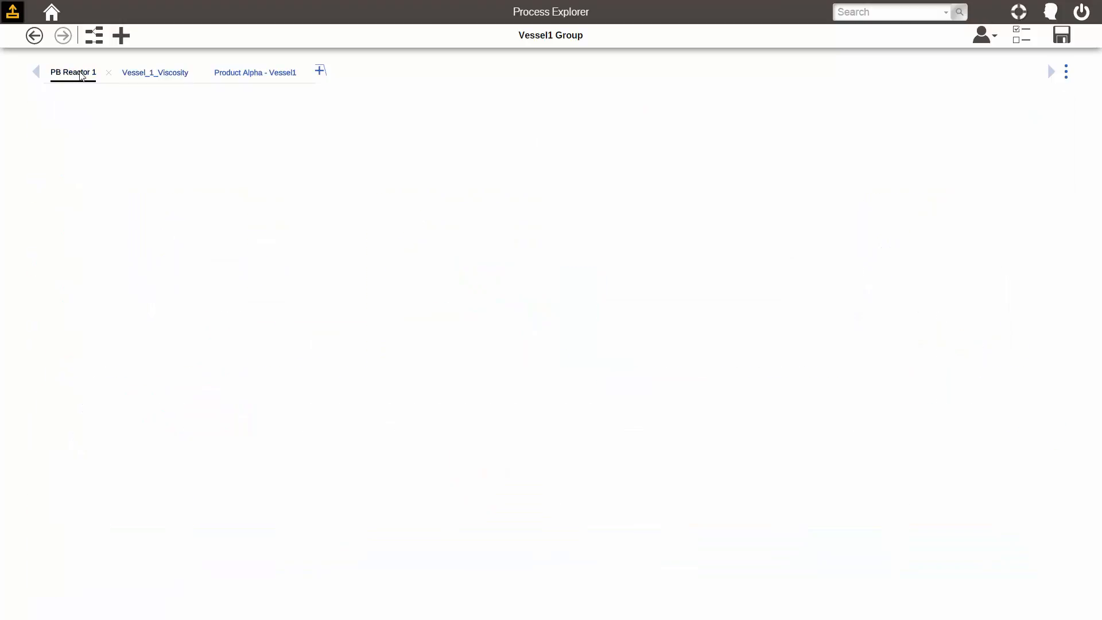
click(72, 72)
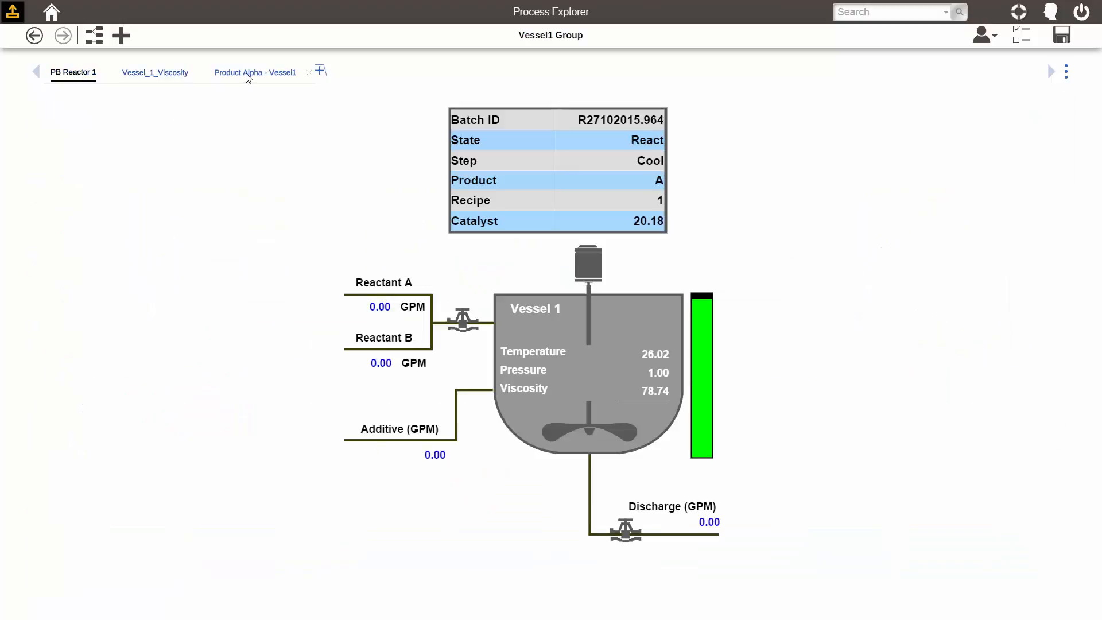
click(255, 73)
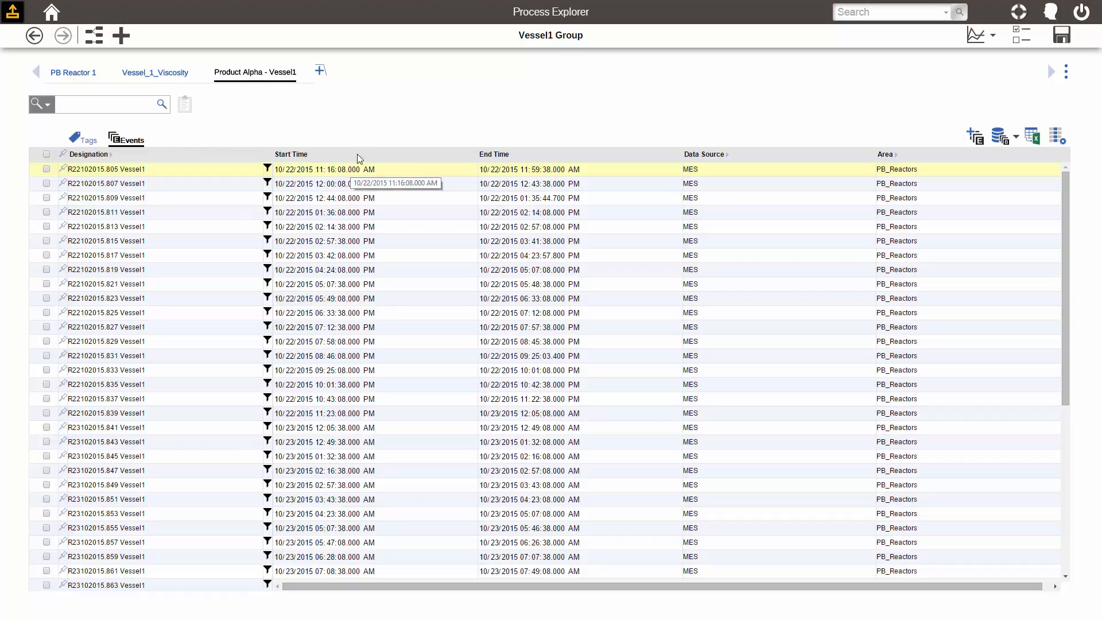
mouse_move(457, 114)
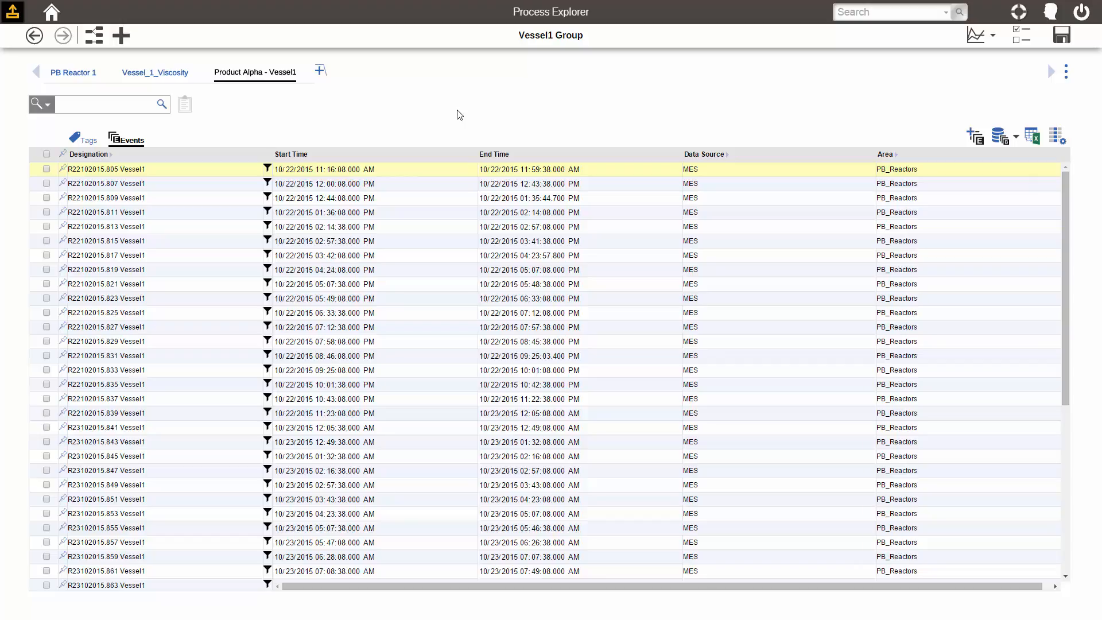
mouse_move(443, 113)
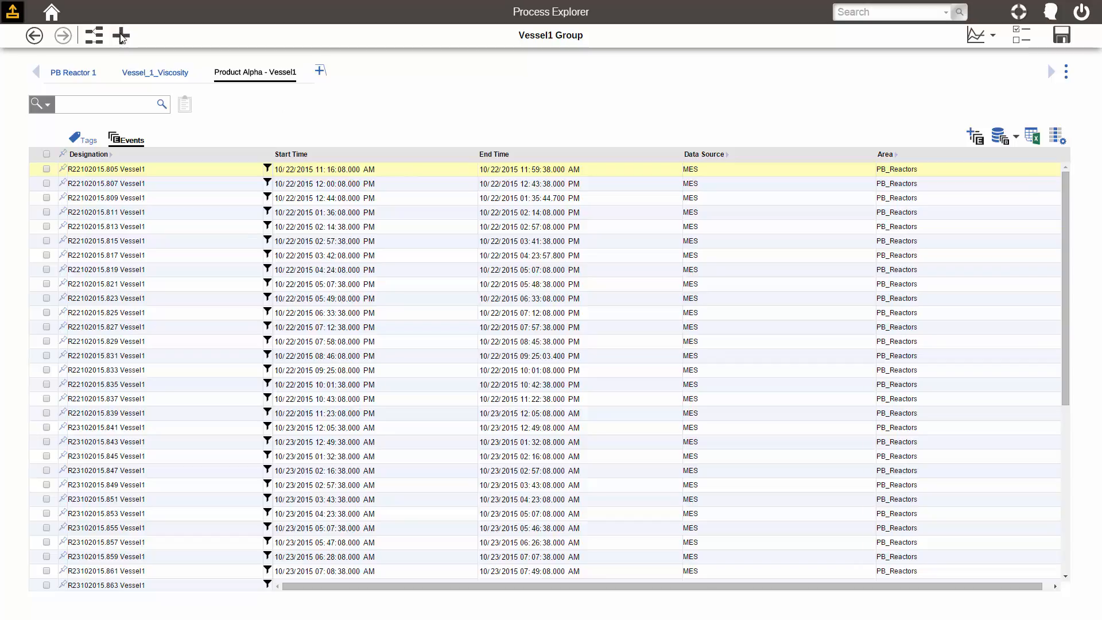
Step: Open the New dialog to begin creating a dashboard layout
click(120, 35)
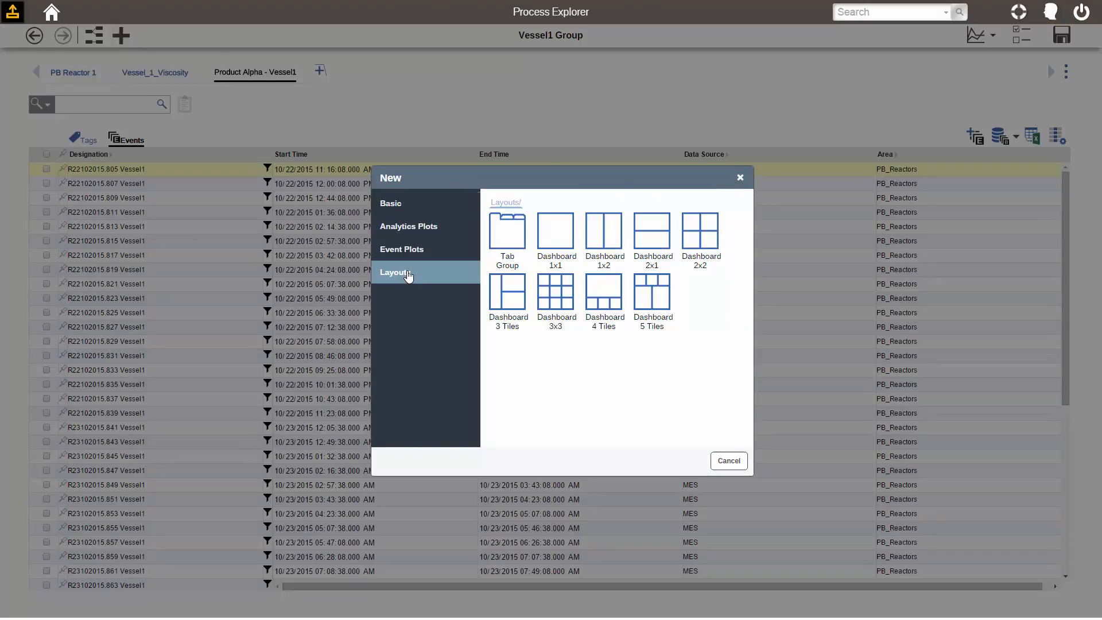
mouse_move(566, 241)
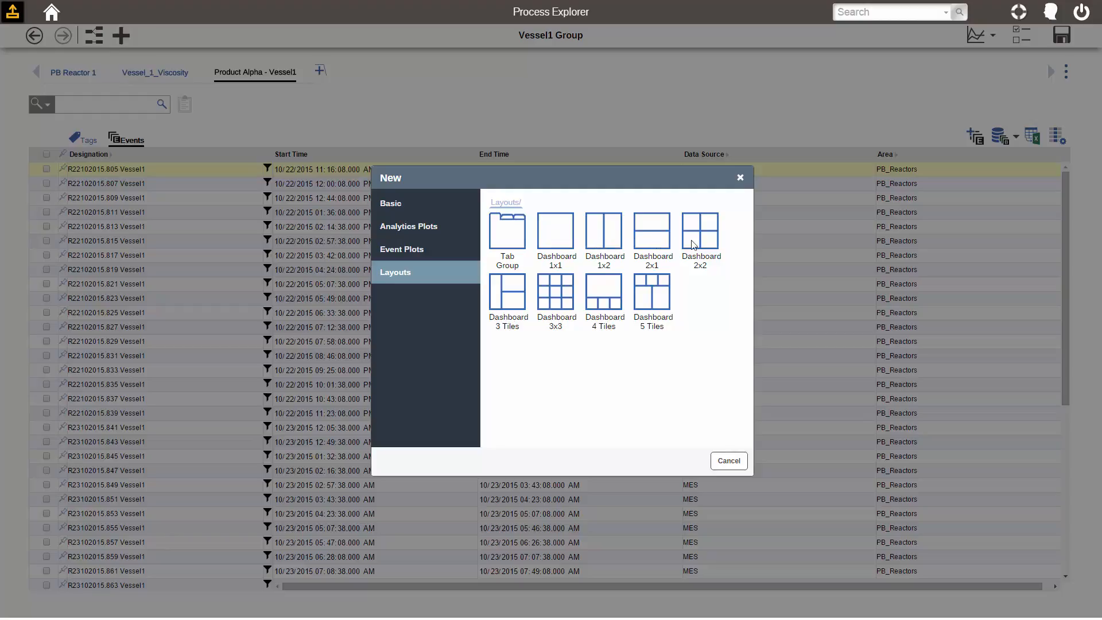
mouse_move(499, 299)
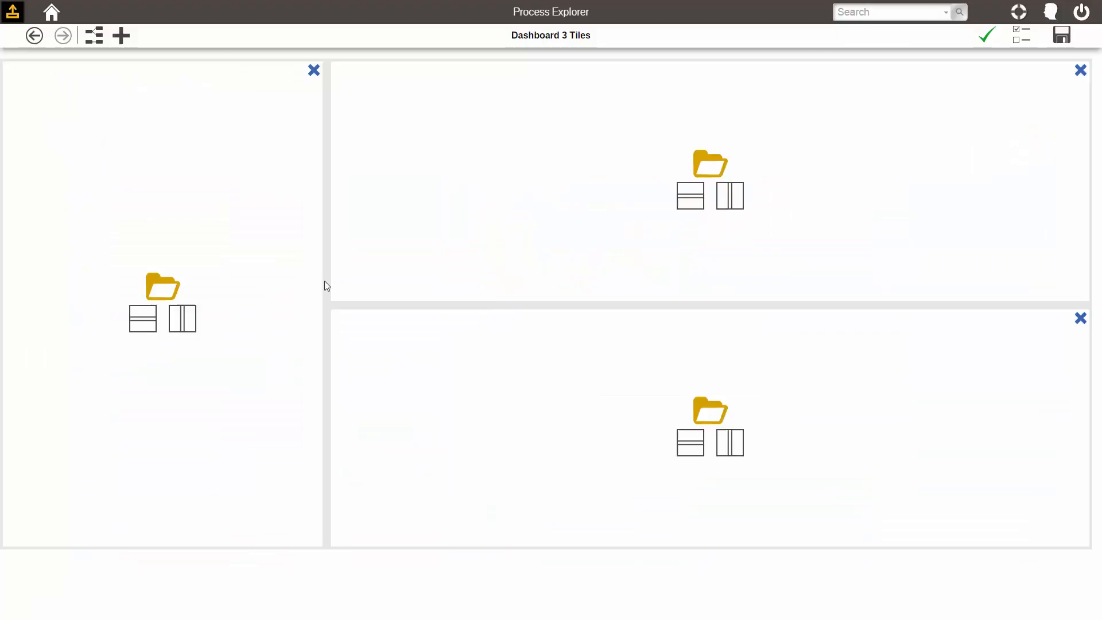
mouse_move(271, 238)
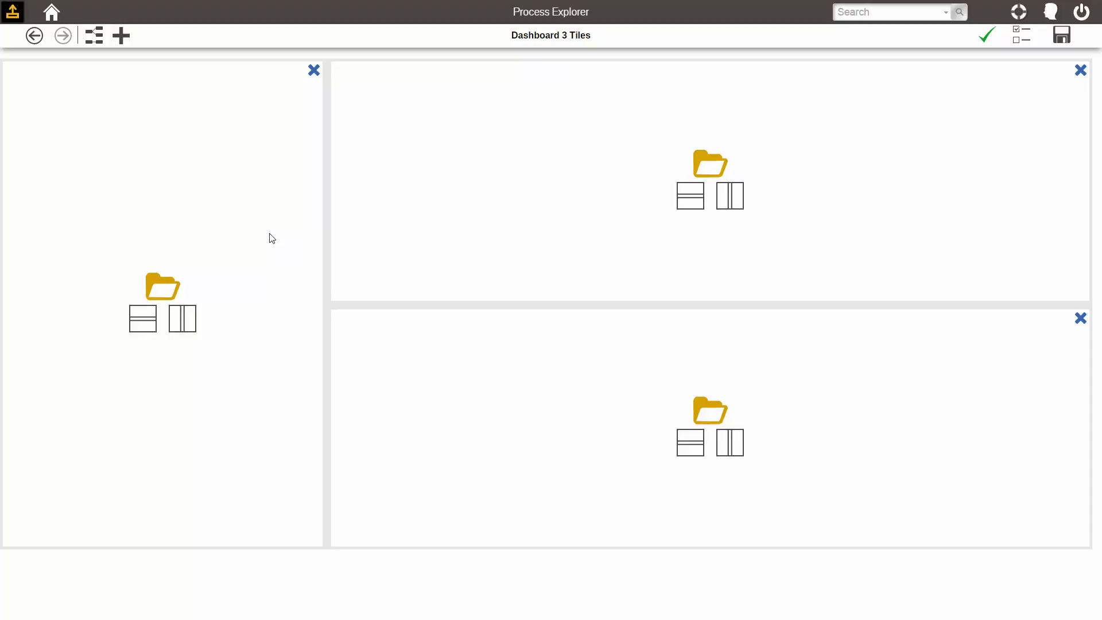
mouse_move(217, 265)
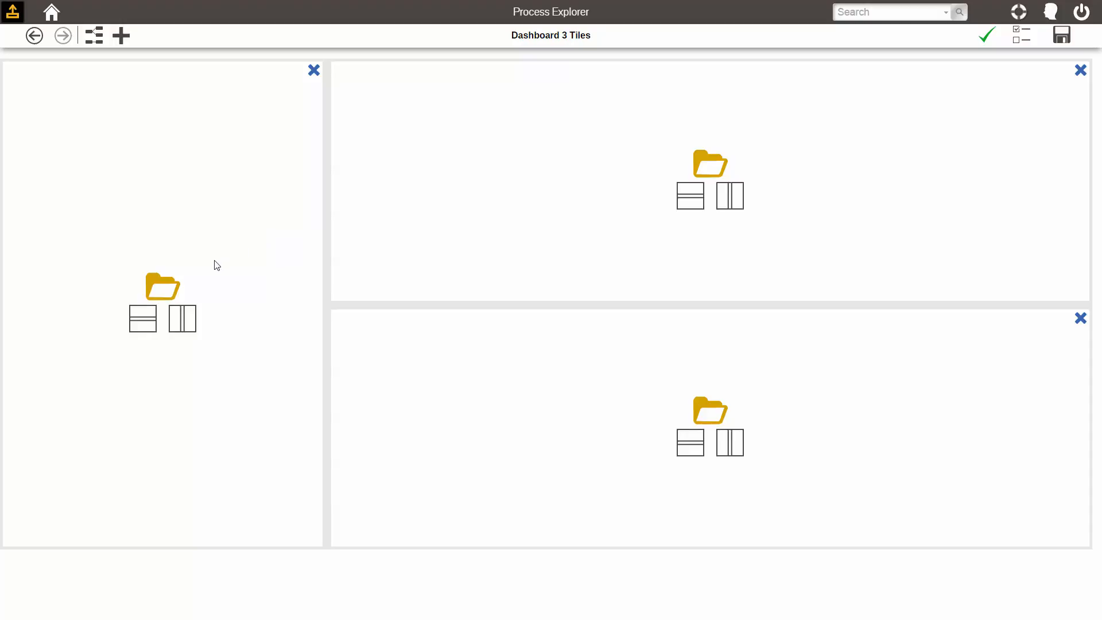
Step: Put the PB Reactor 1 graphic in the left tile and Vessel_1_Viscosity trend in the top tile
click(710, 163)
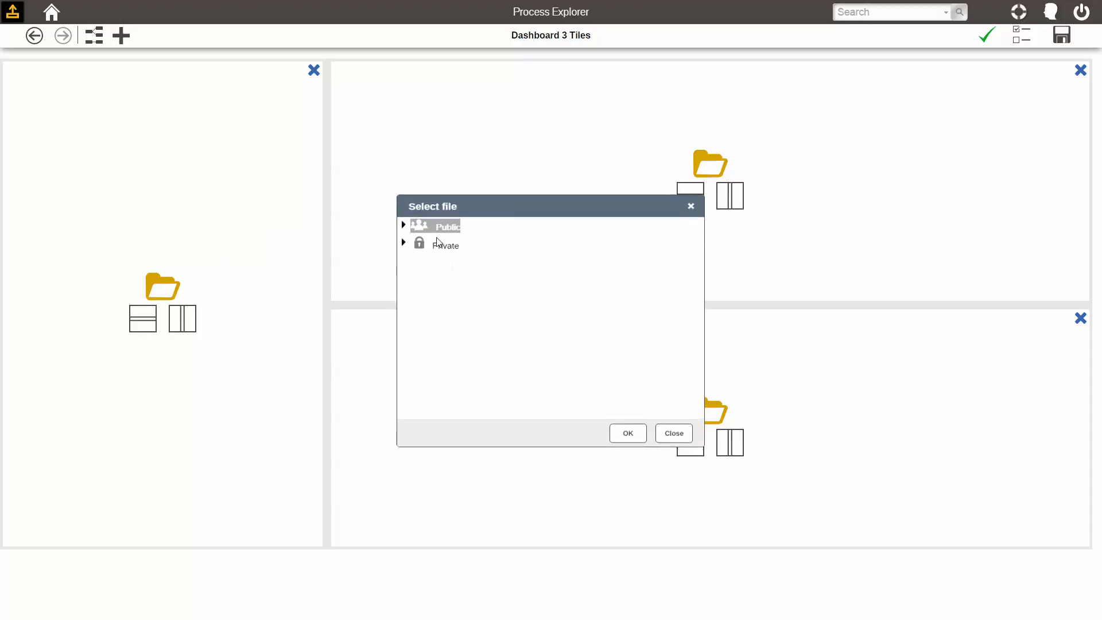
click(404, 226)
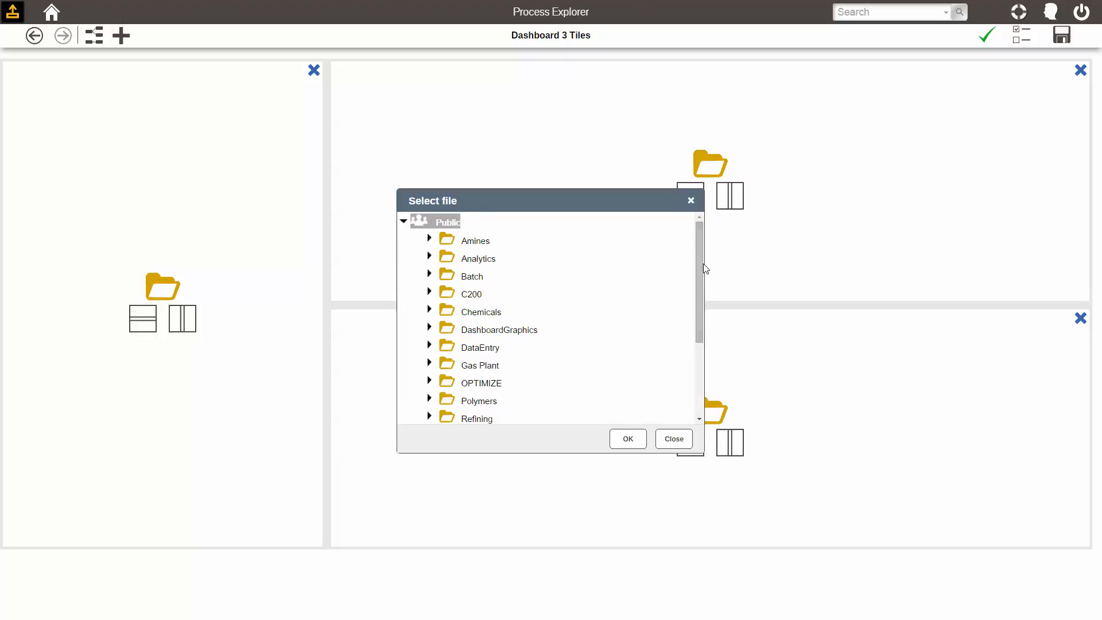
mouse_move(433, 279)
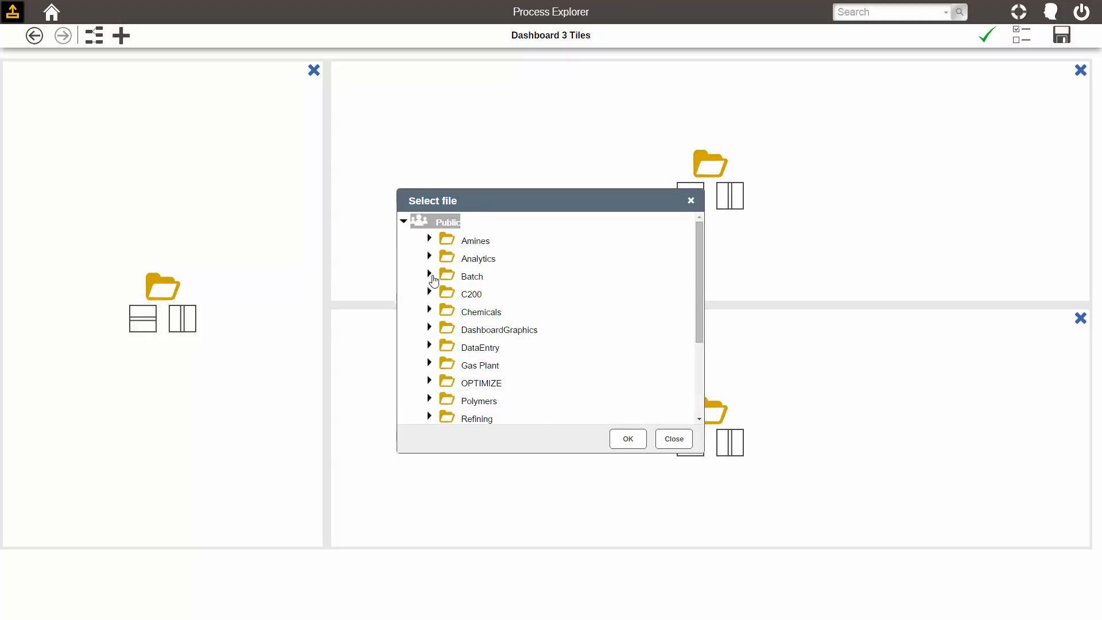
click(430, 275)
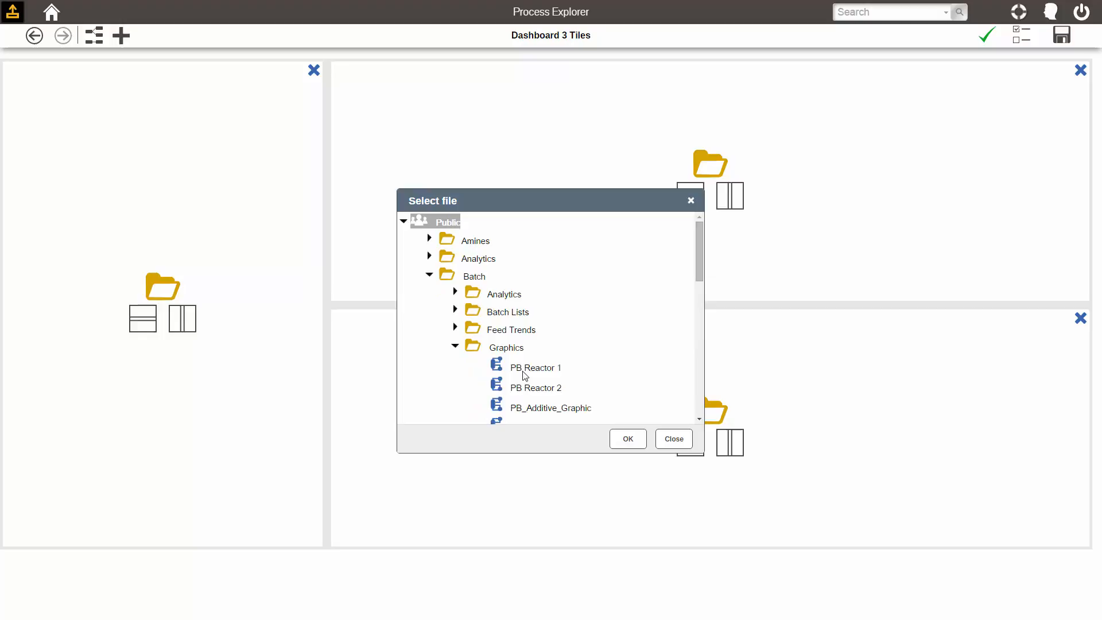
click(627, 439)
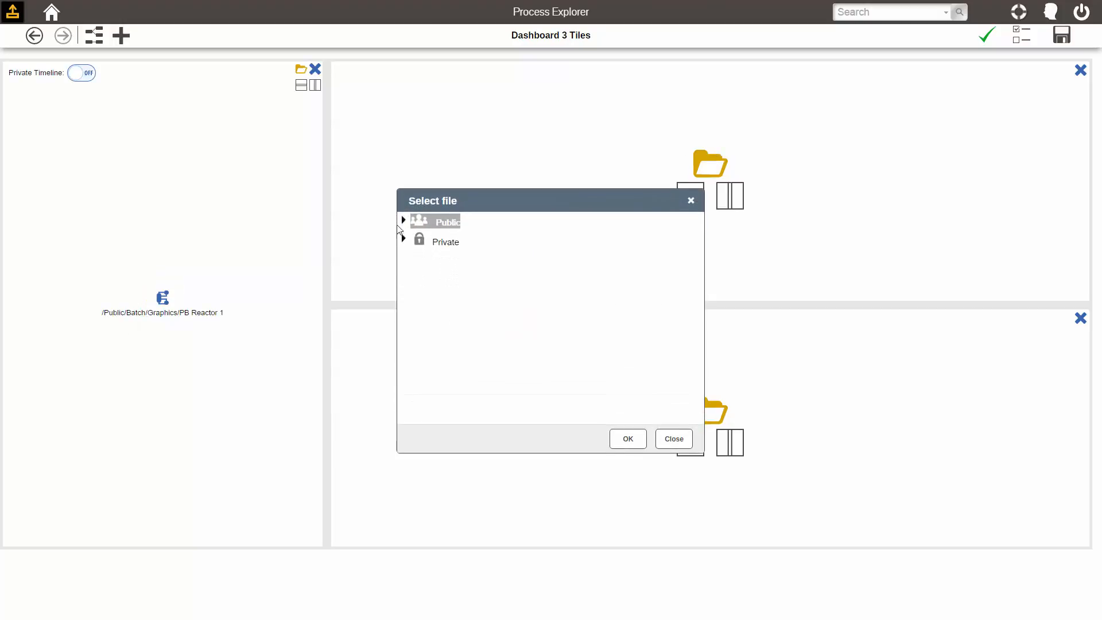
click(403, 222)
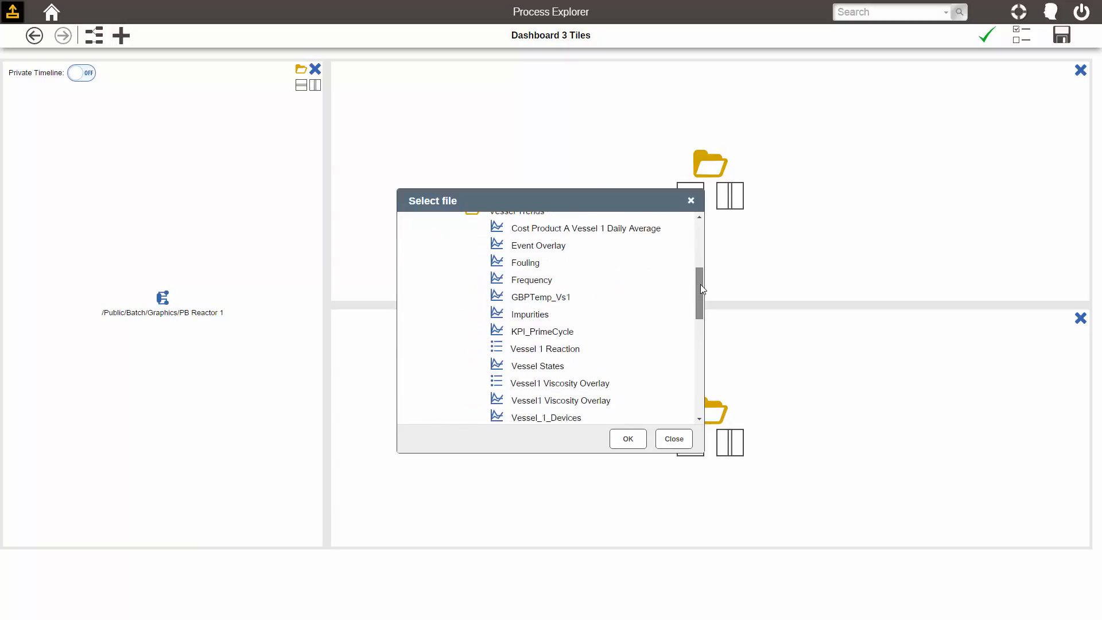
click(626, 438)
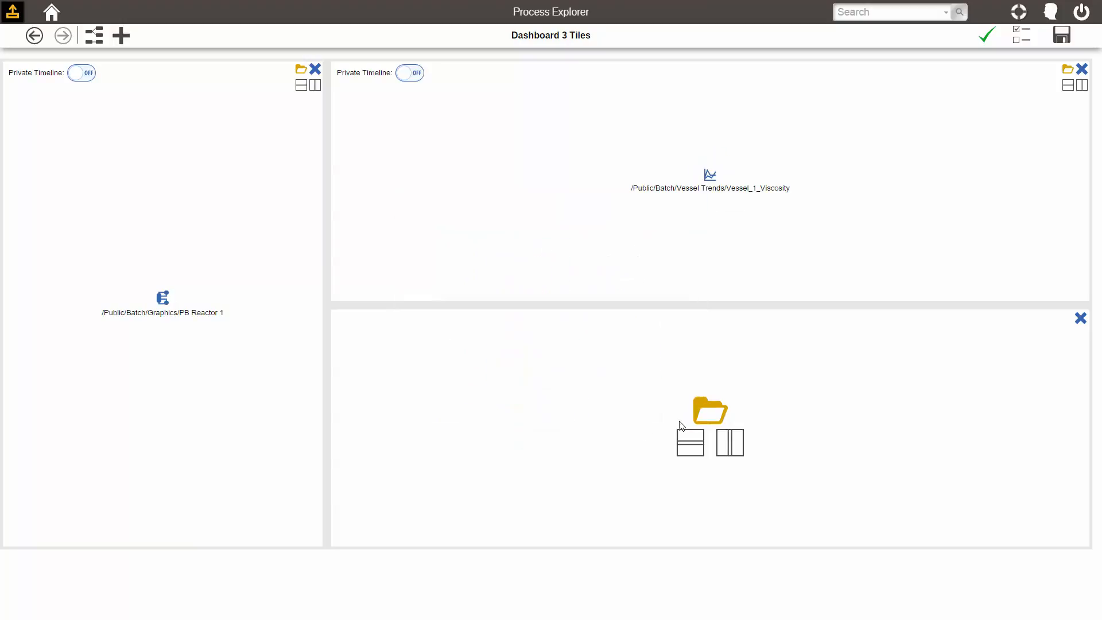
Step: Browse Public/Batch/Batch Lists to fill the bottom-right tile
click(710, 410)
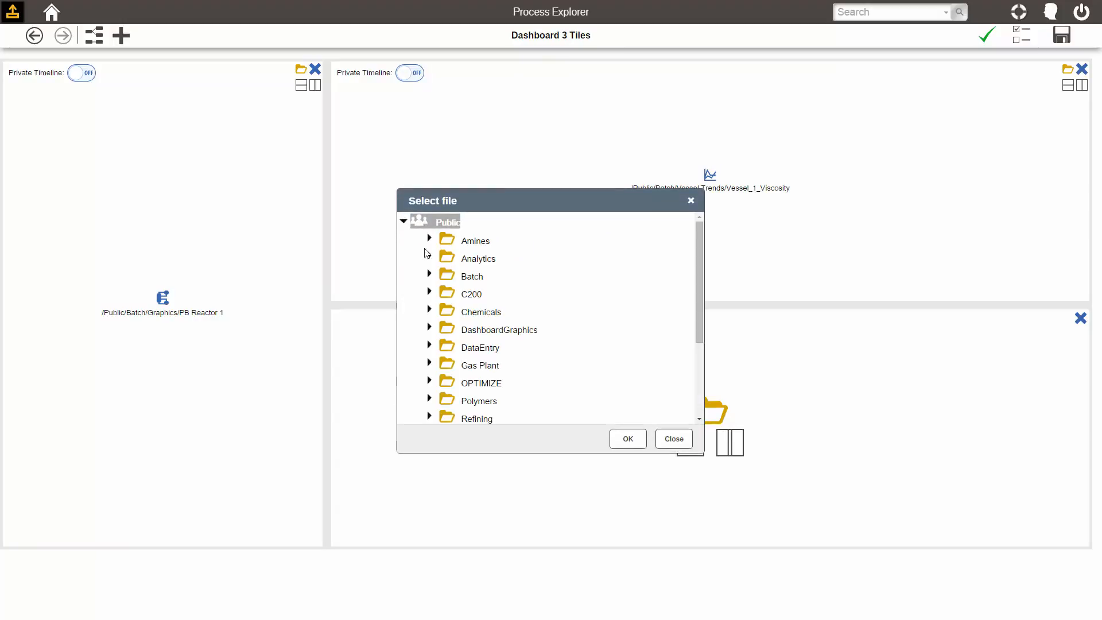
click(430, 276)
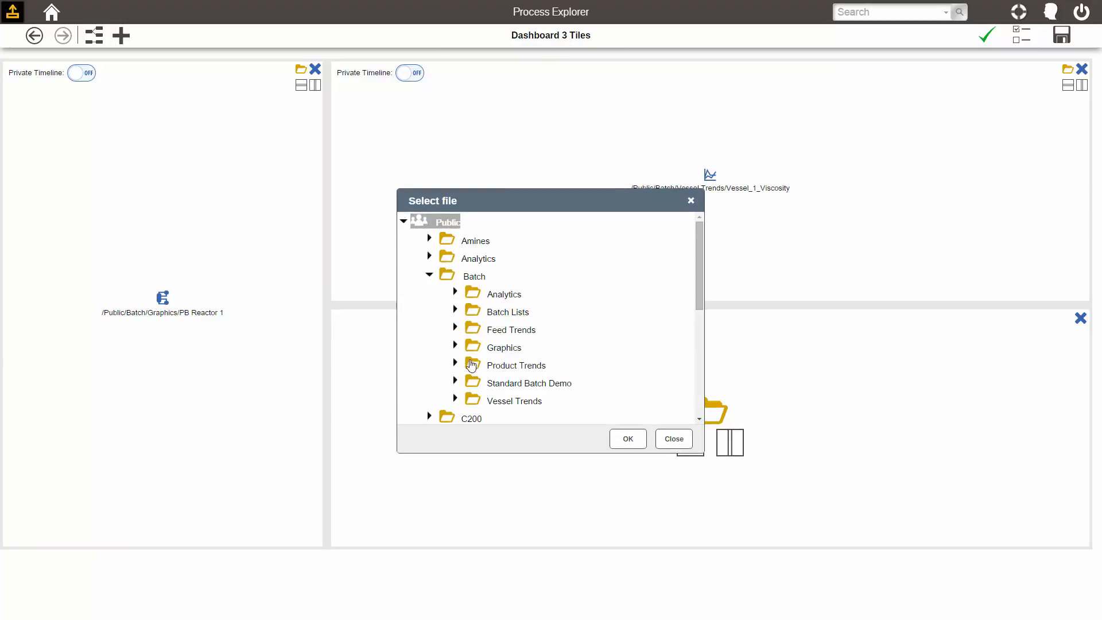
click(456, 312)
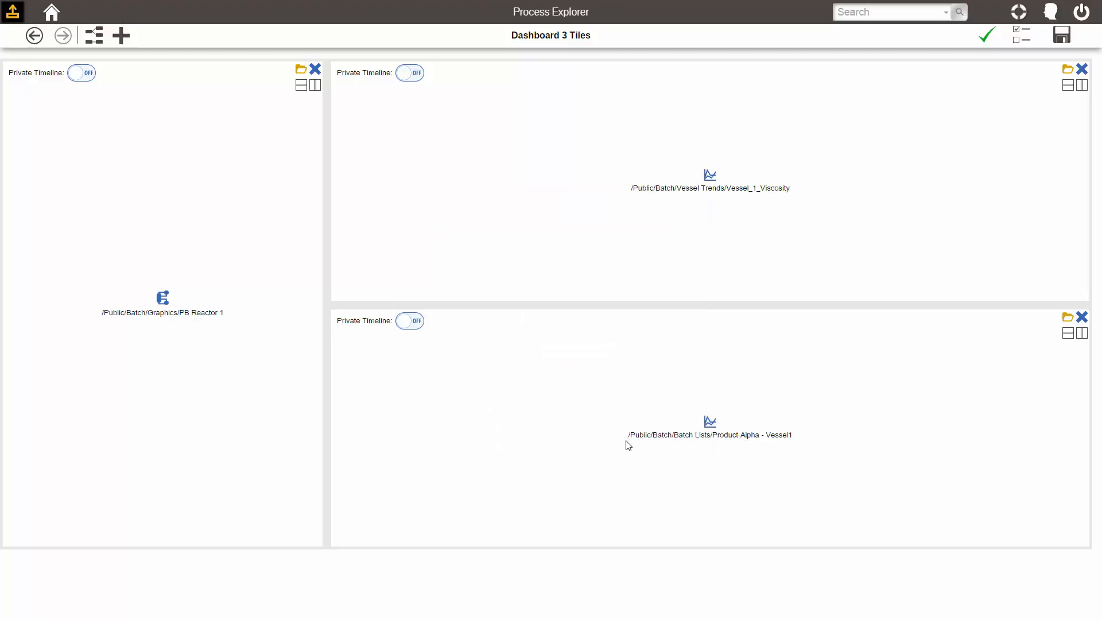
mouse_move(325, 298)
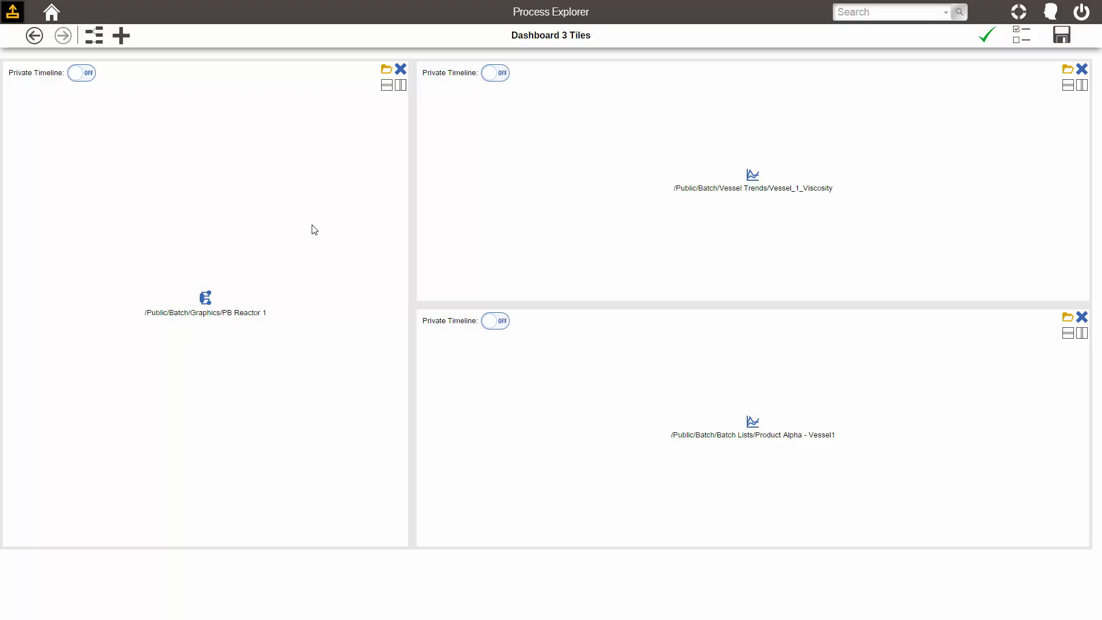
mouse_move(324, 229)
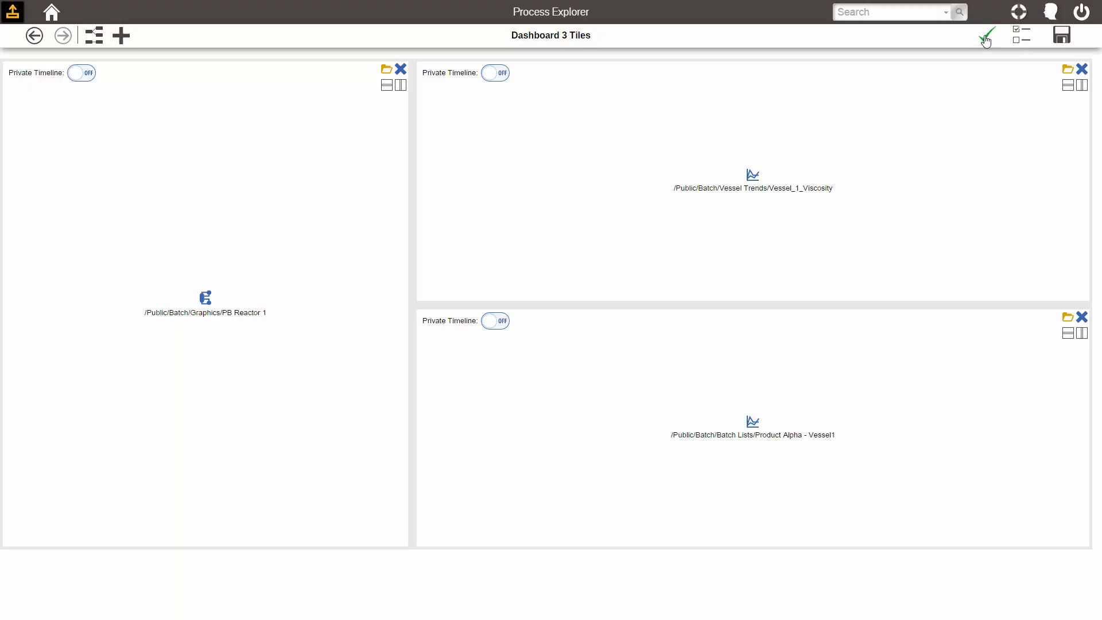
Step: Run the dashboard out of edit mode and set its timeline to 4 hours
click(987, 35)
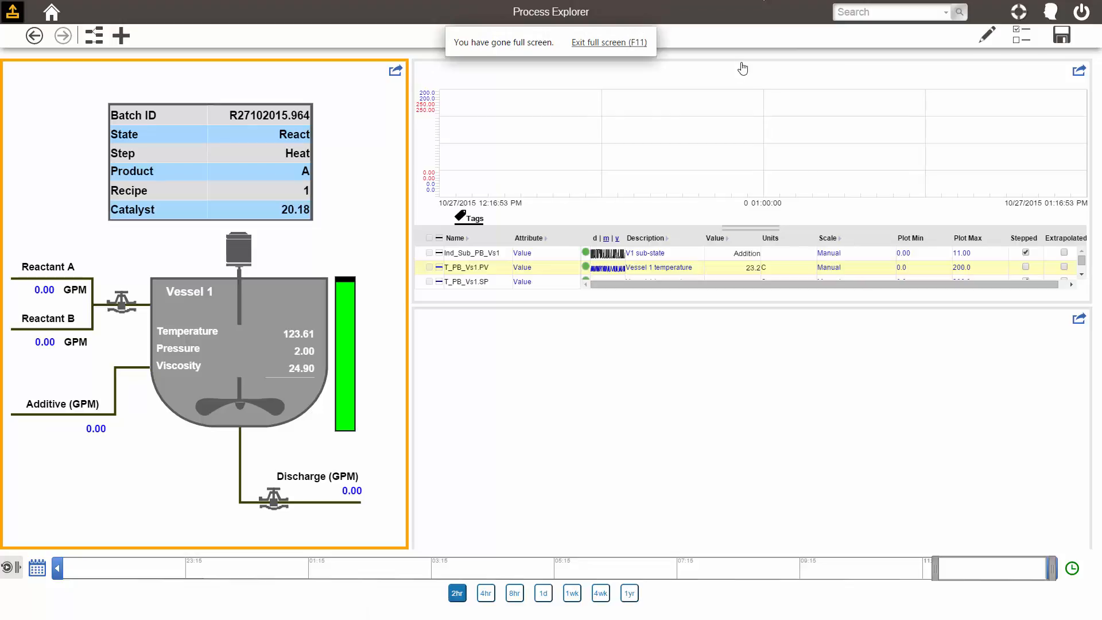
click(511, 344)
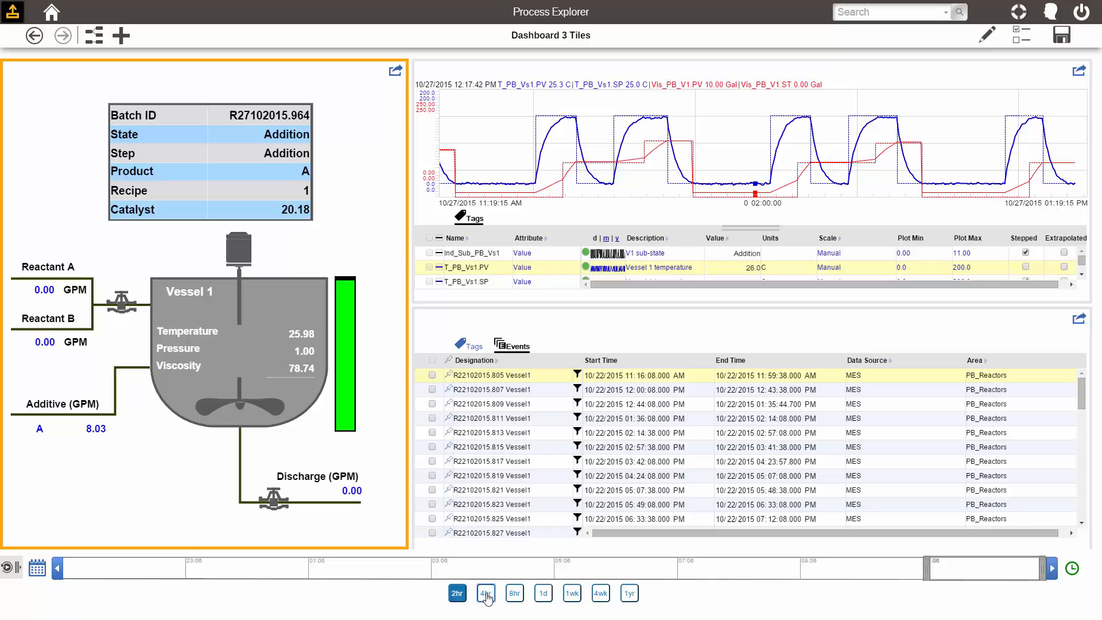
click(485, 592)
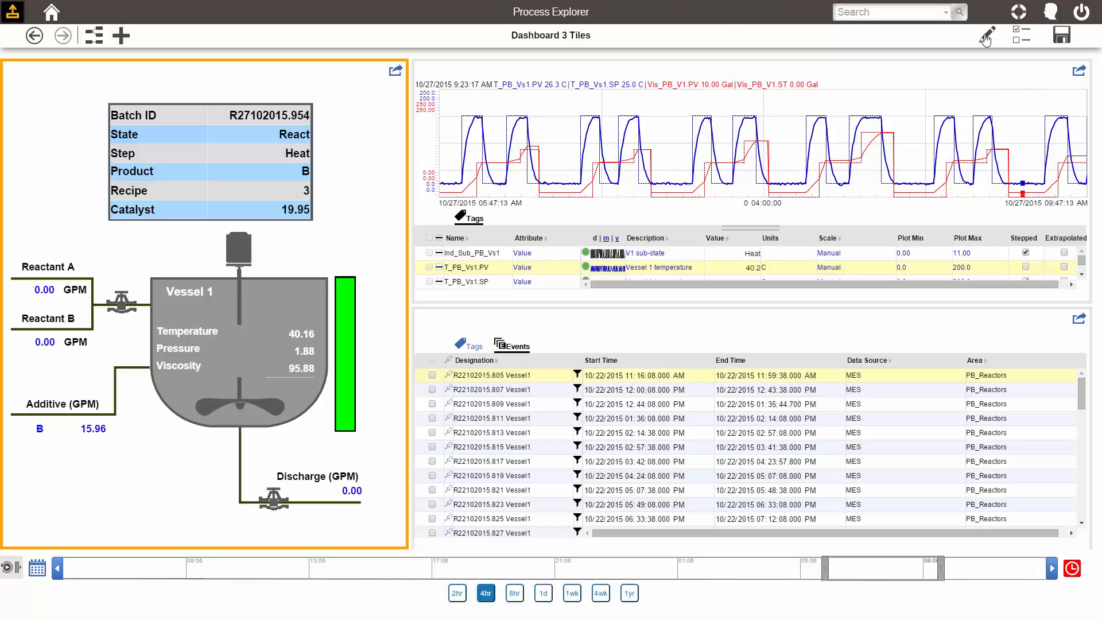
click(987, 35)
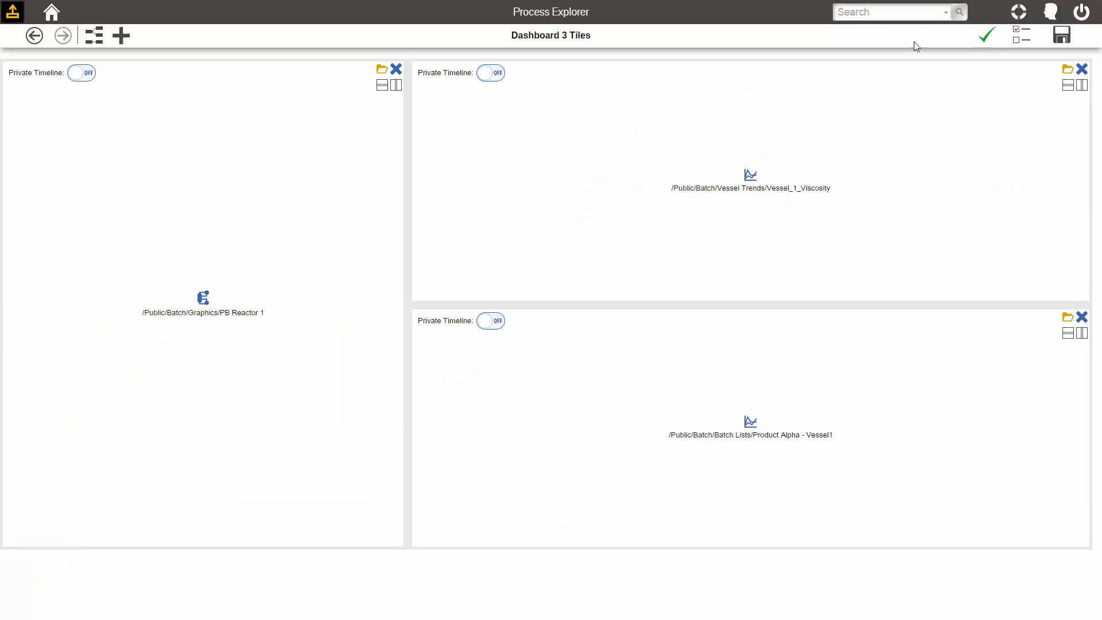
mouse_move(119, 94)
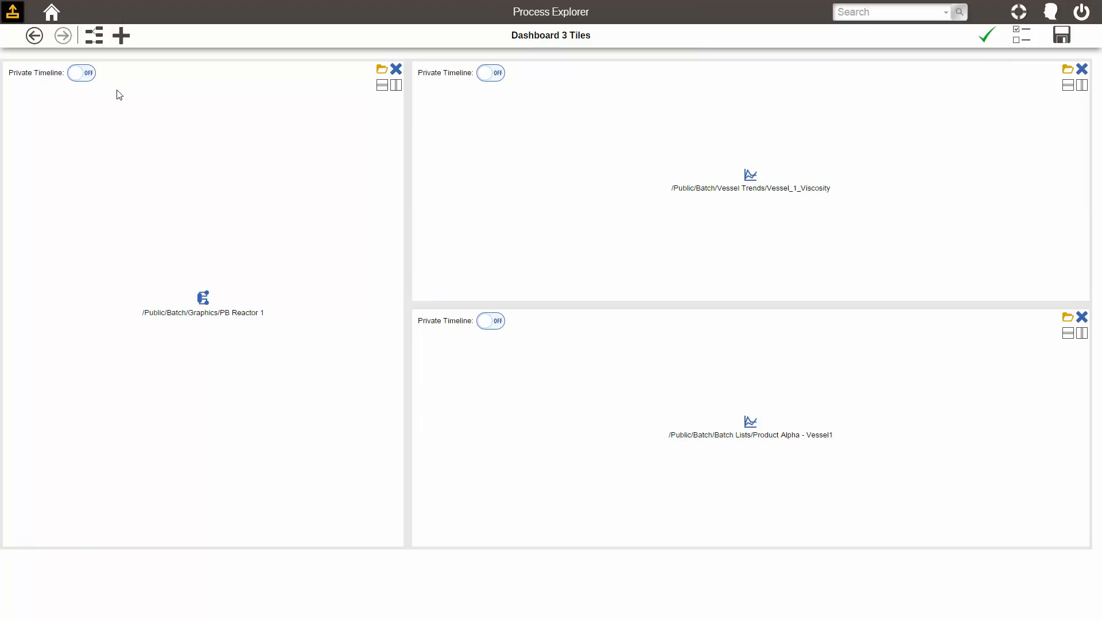
mouse_move(101, 82)
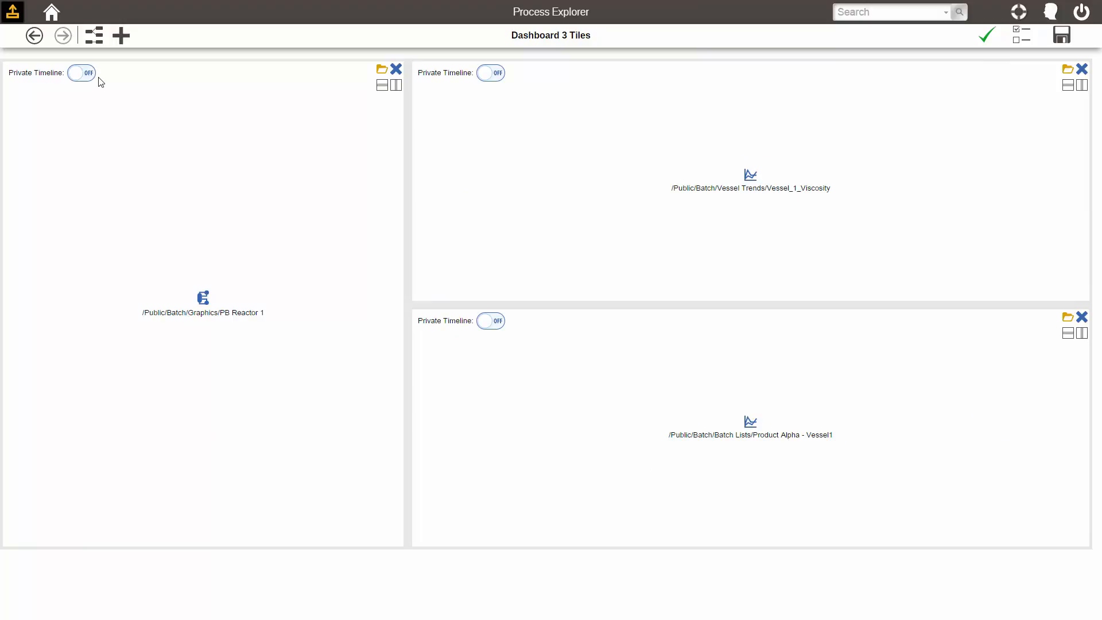
click(81, 73)
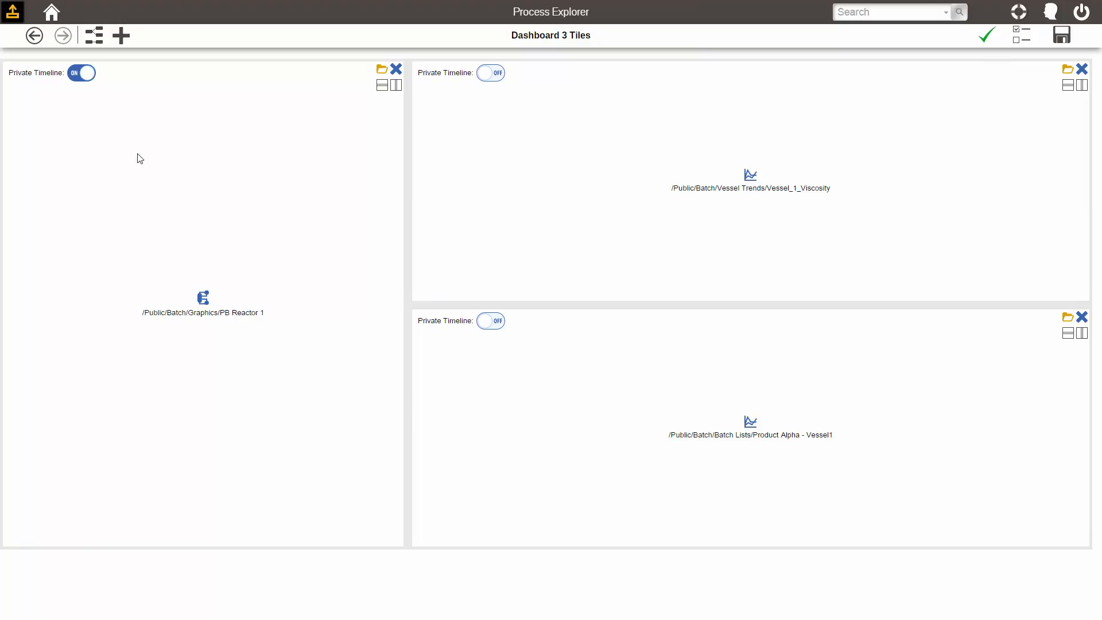
mouse_move(751, 176)
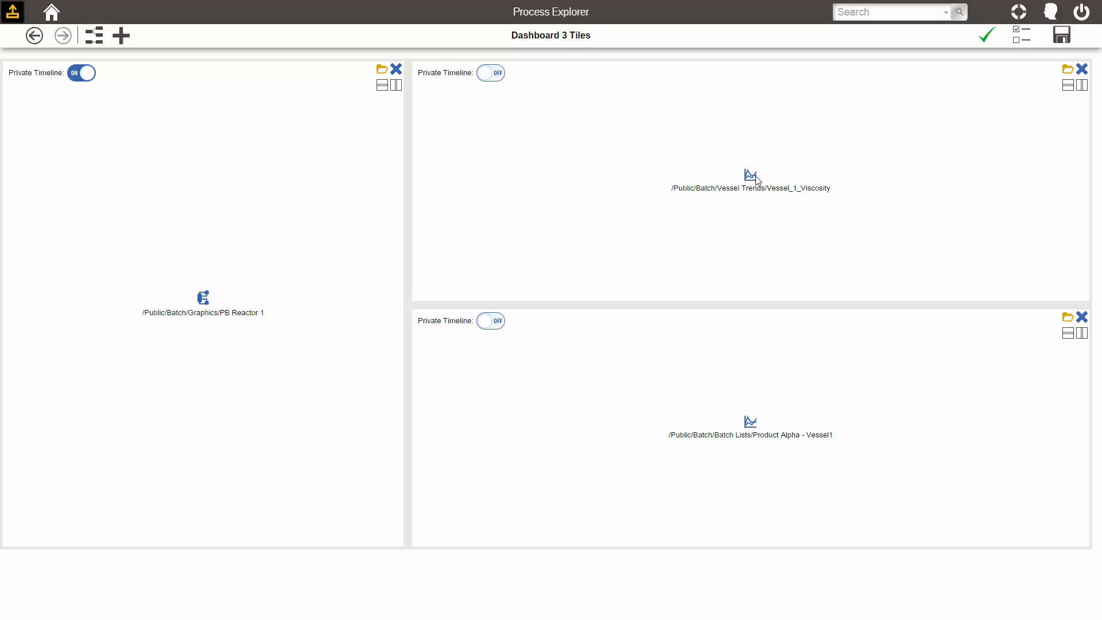
click(987, 34)
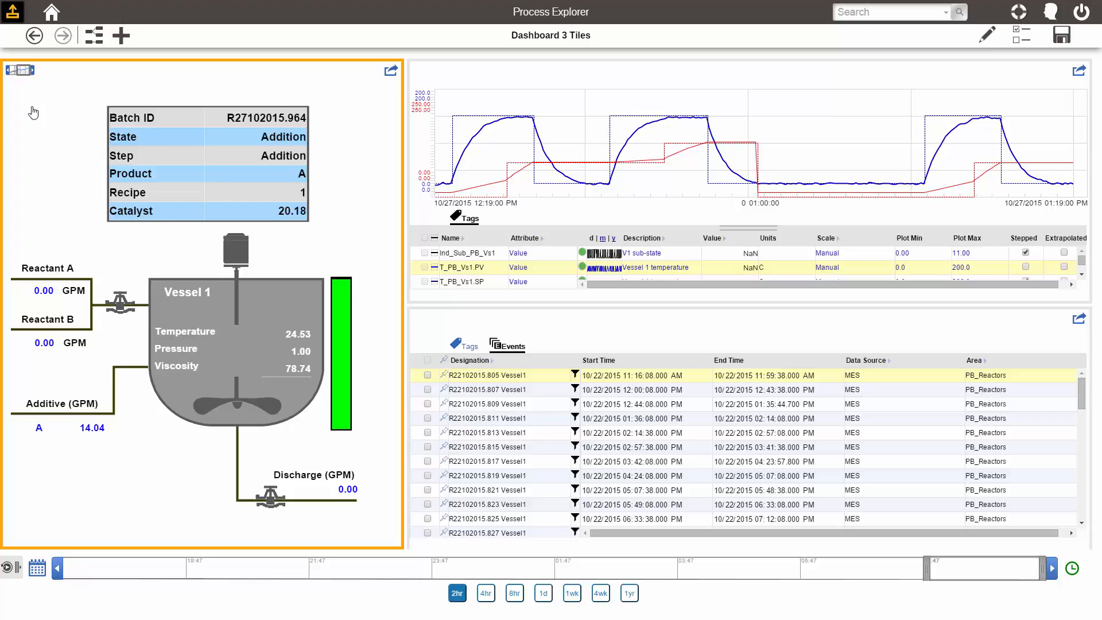
mouse_move(44, 169)
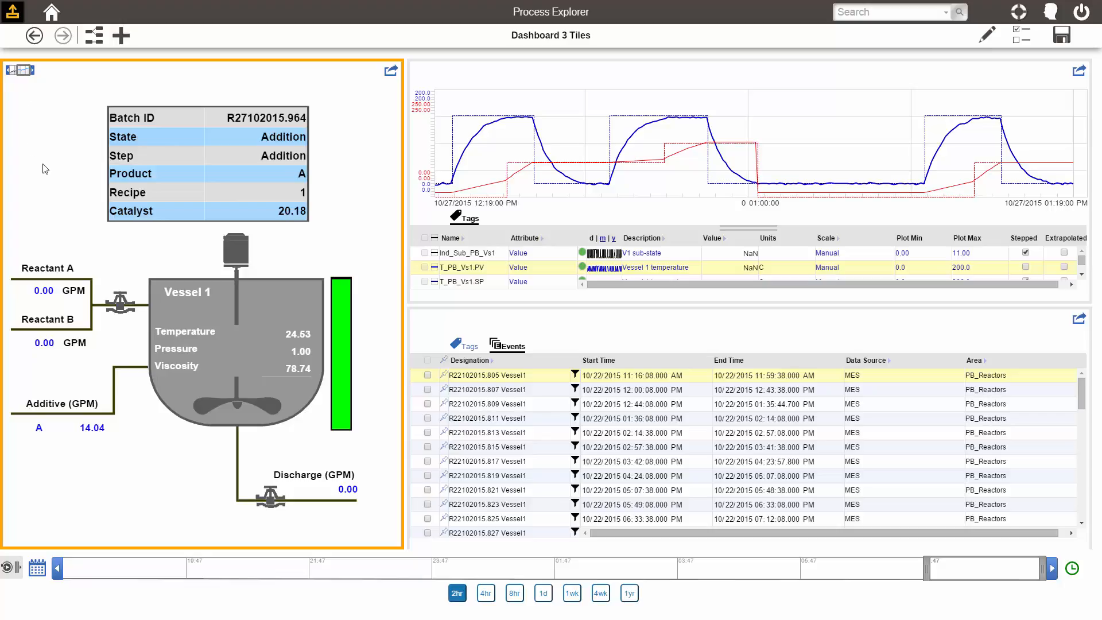
mouse_move(213, 49)
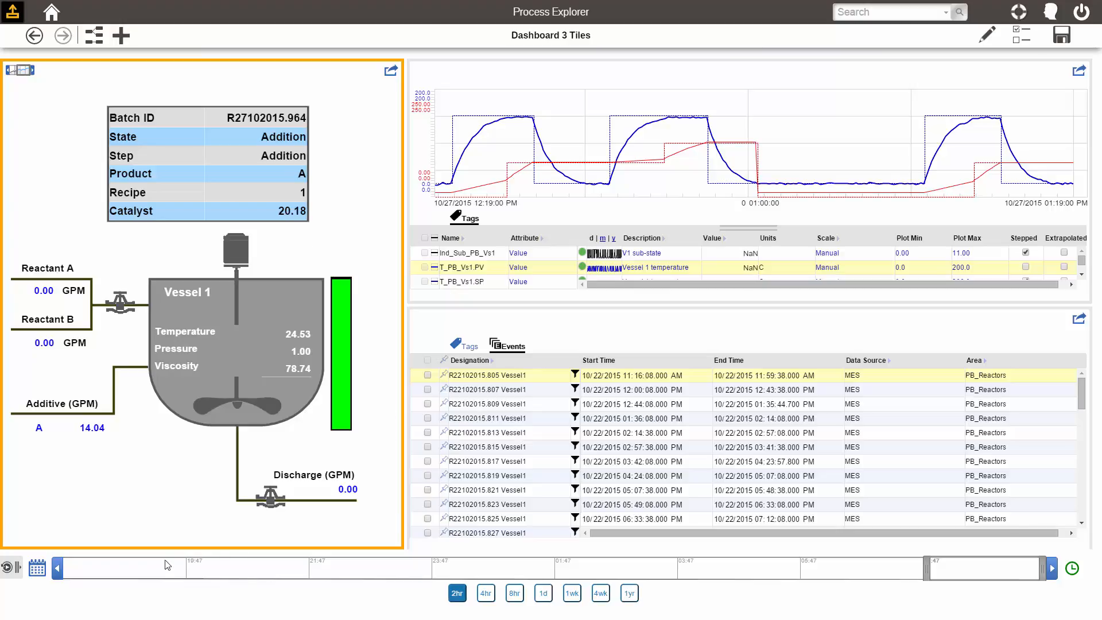
mouse_move(502, 586)
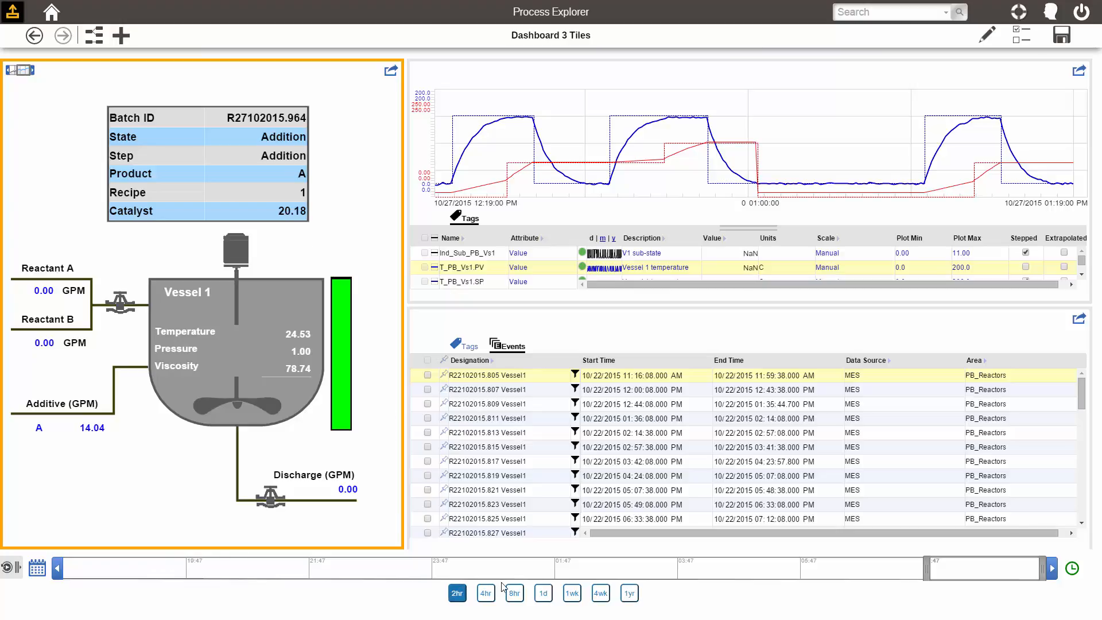
mouse_move(325, 565)
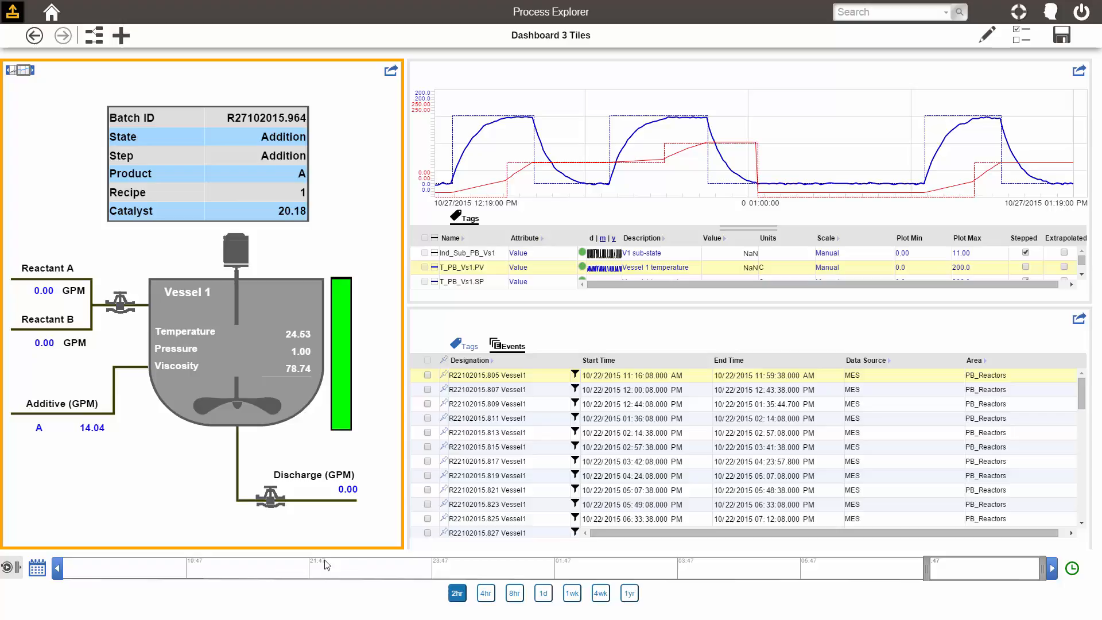
mouse_move(253, 379)
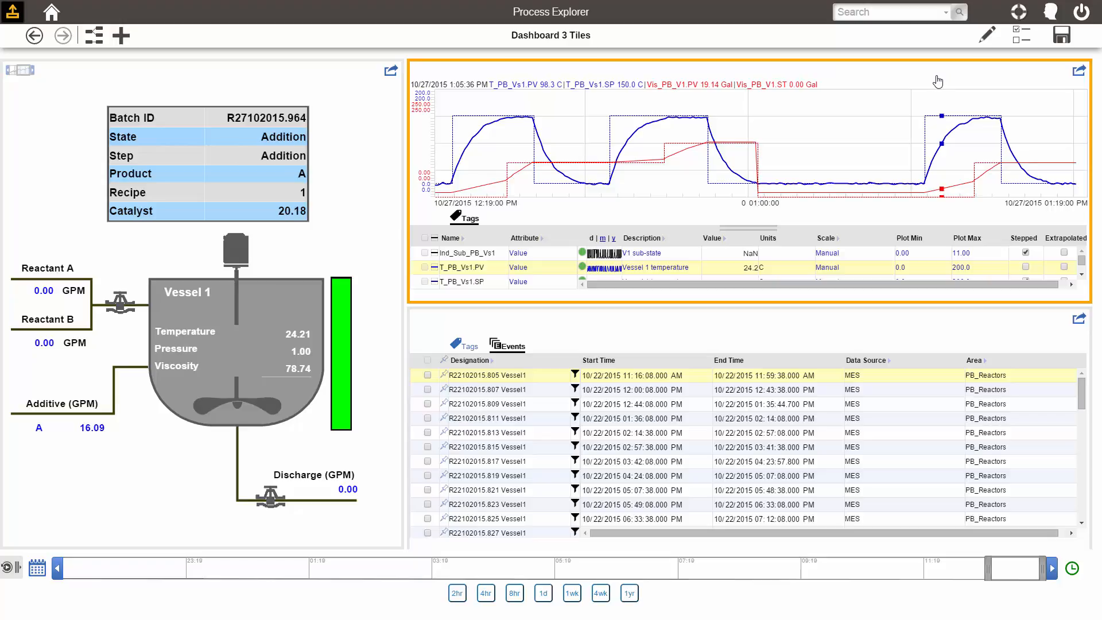
mouse_move(853, 590)
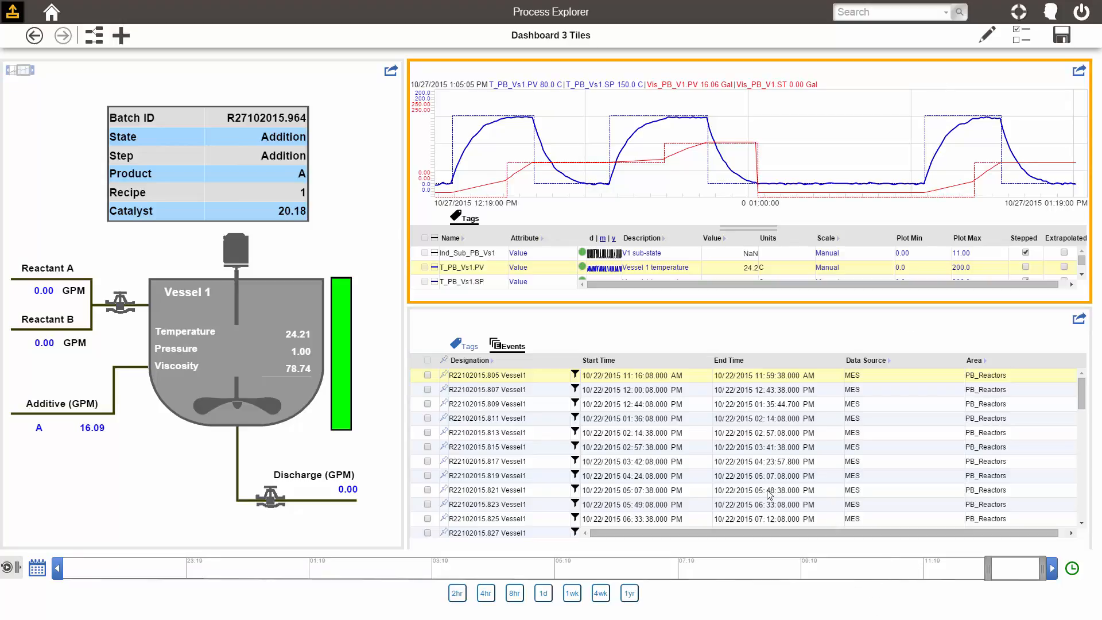
click(1021, 34)
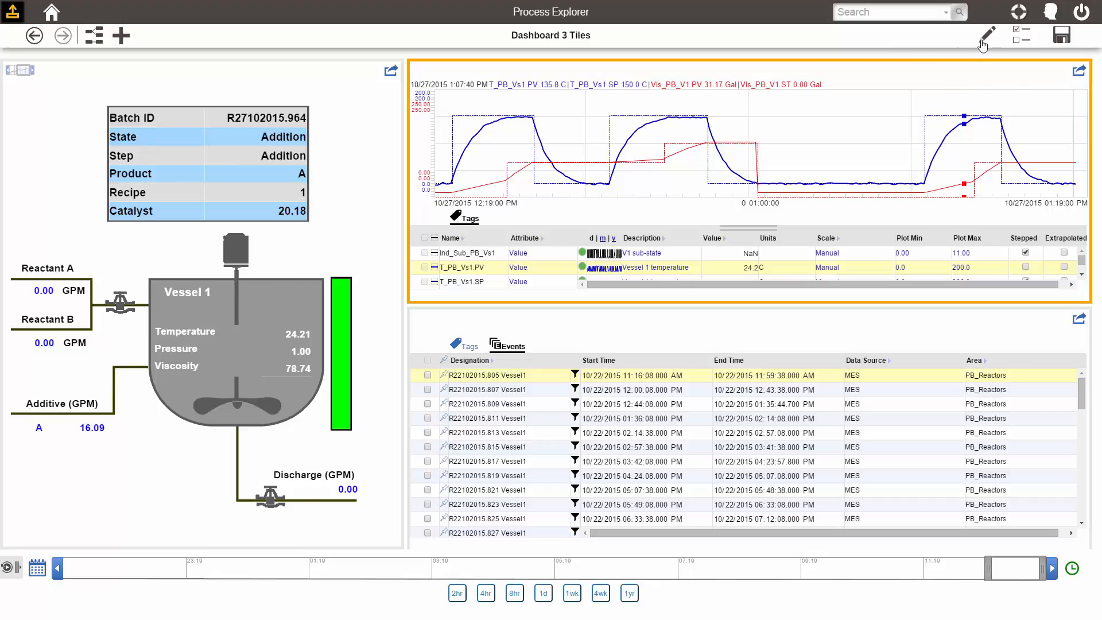
click(986, 34)
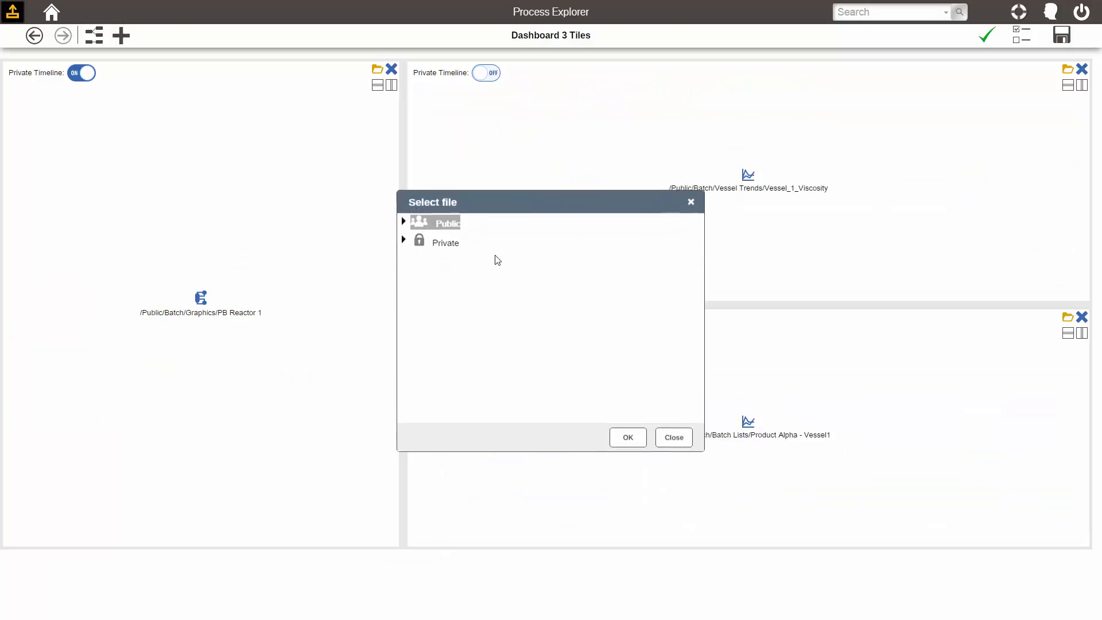
click(672, 438)
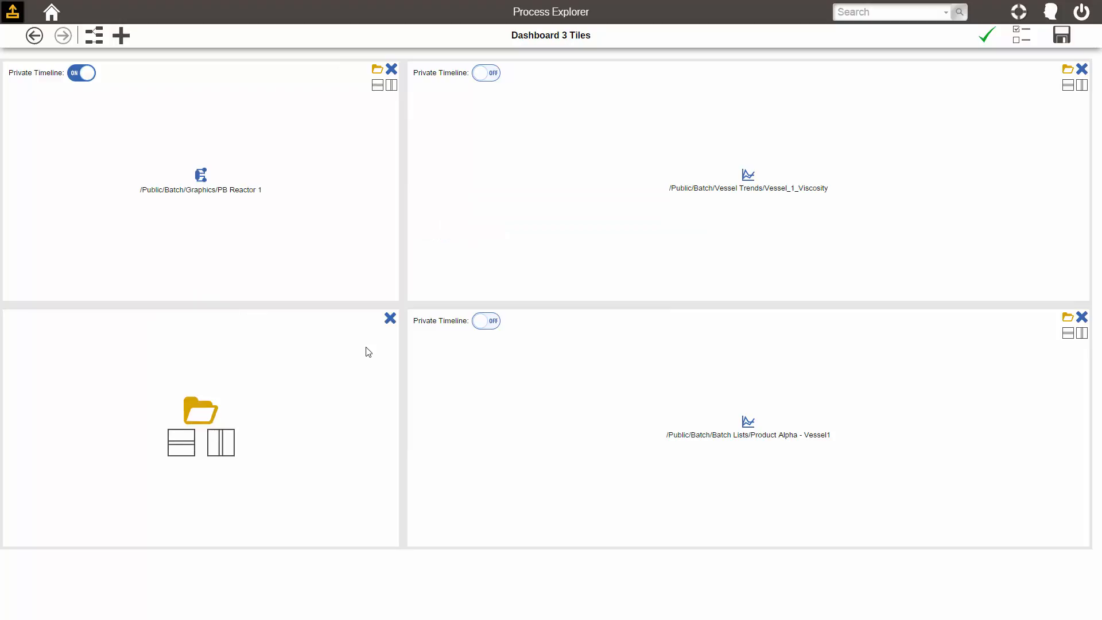
click(389, 317)
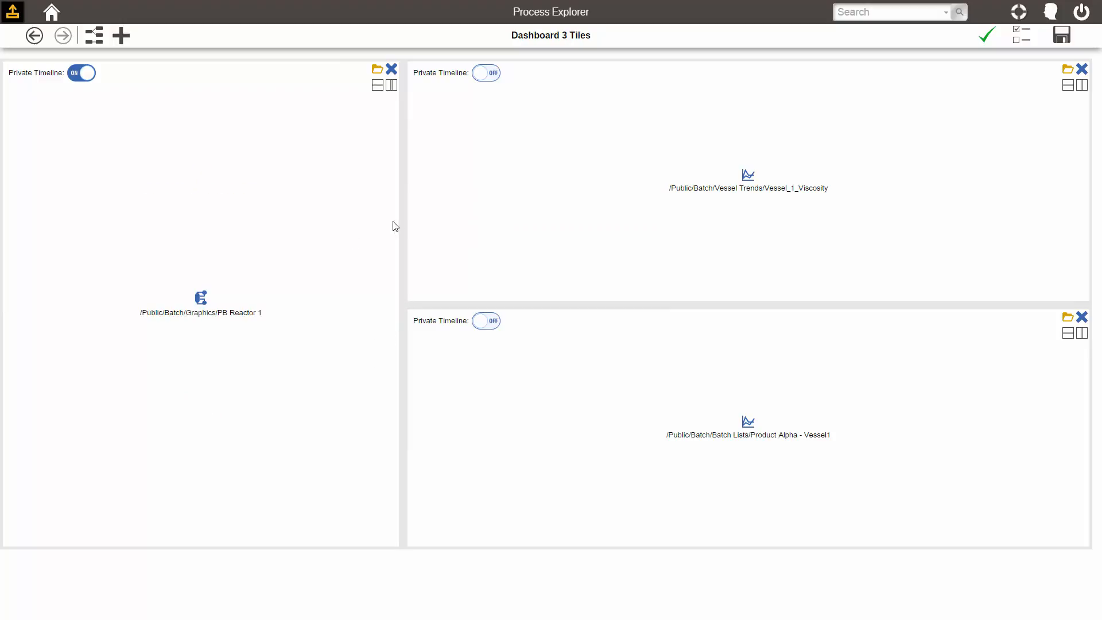
mouse_move(987, 24)
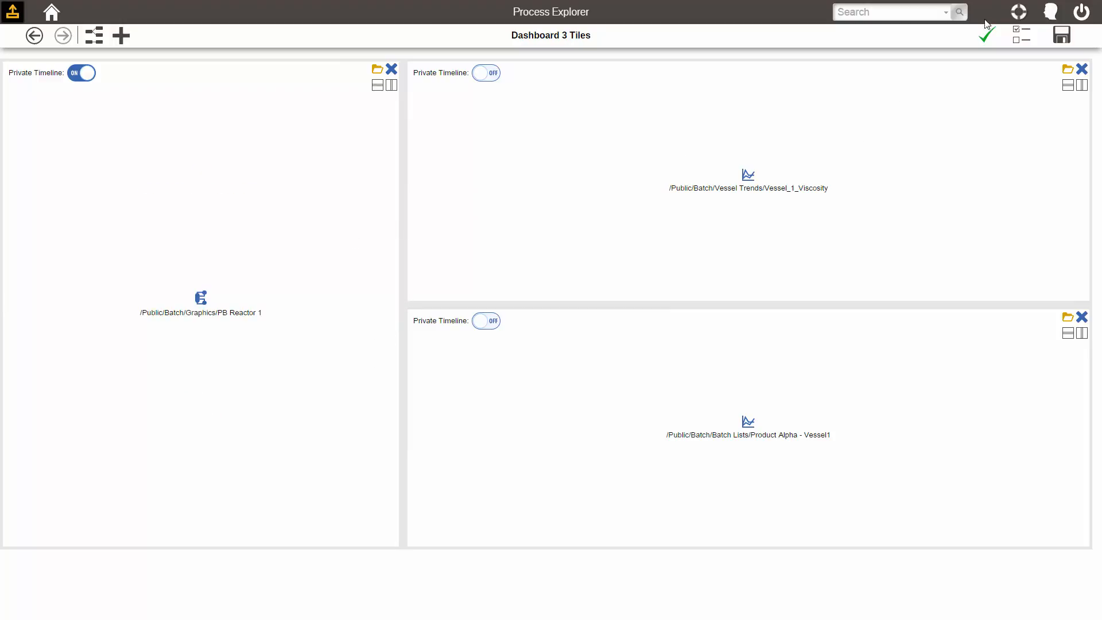
click(987, 35)
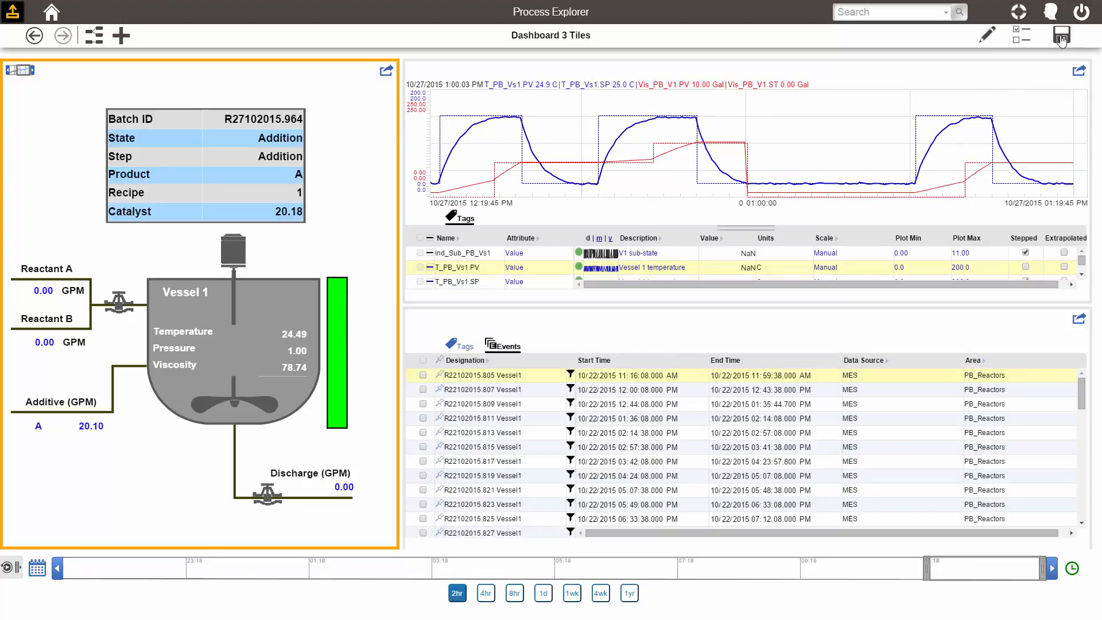
Step: Save the dashboard as 'Vessel1 Dashboard' in the Private area
click(1062, 35)
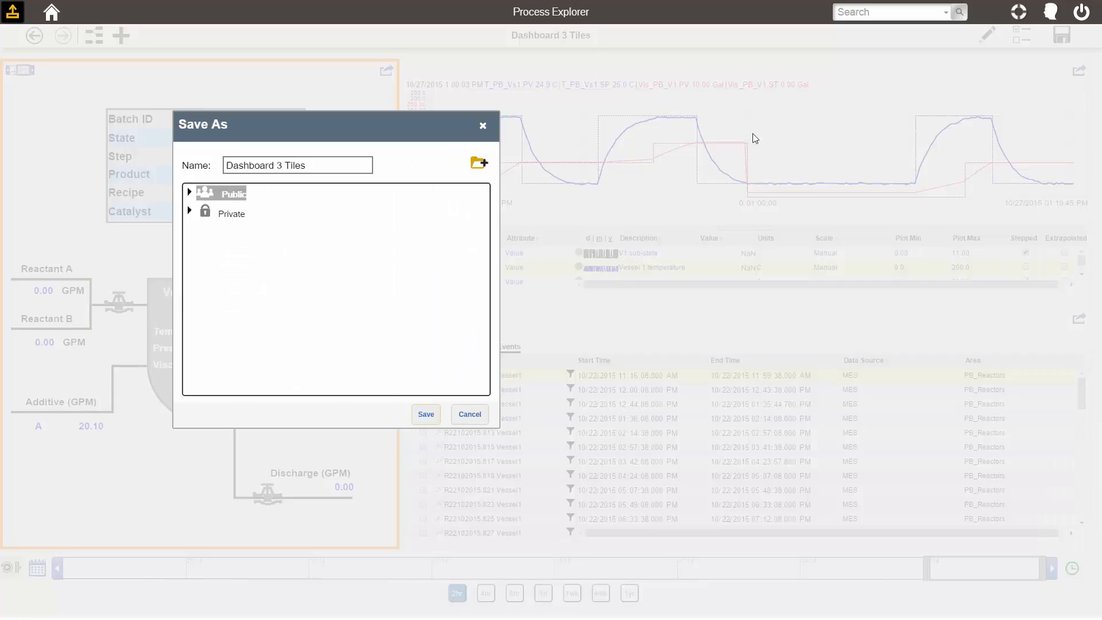
text(Vessel1)
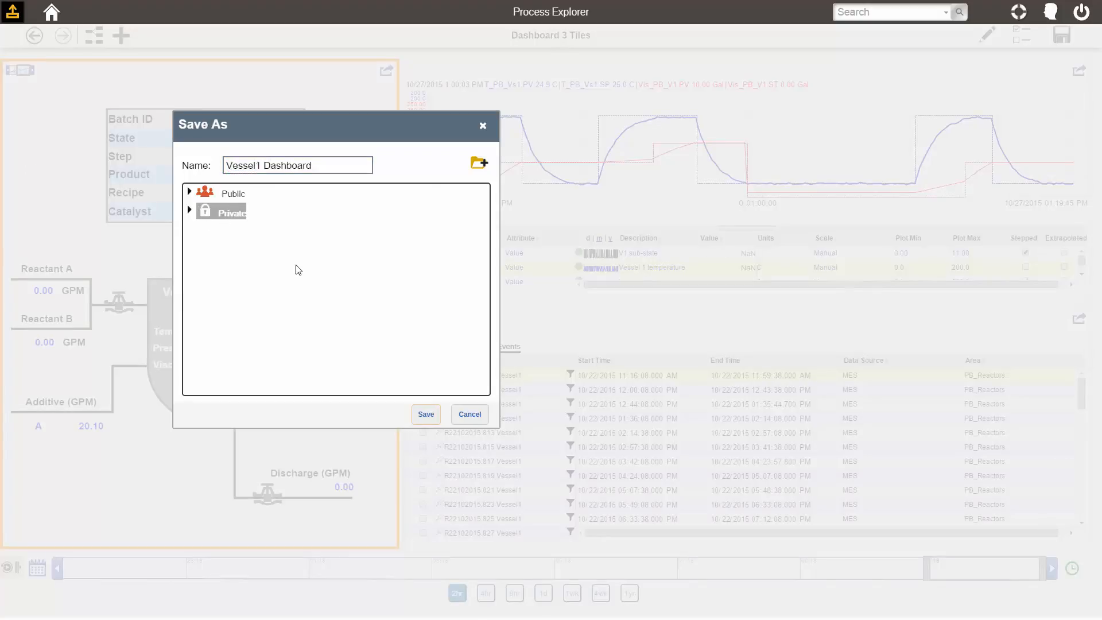
click(426, 414)
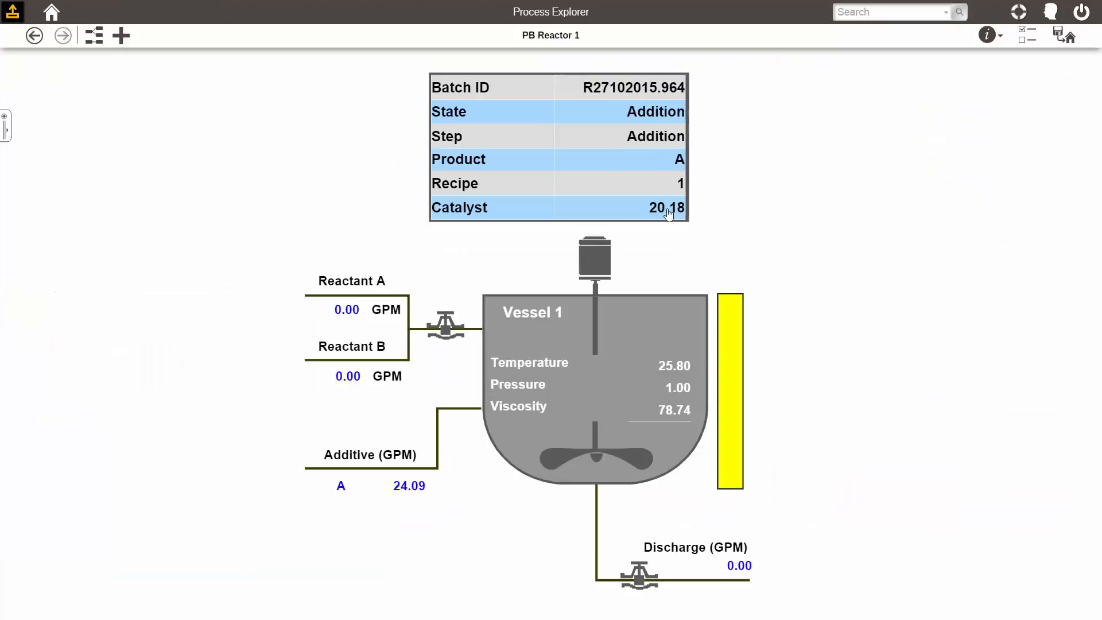
Step: Show and then close the Catalyst tag's details
click(665, 207)
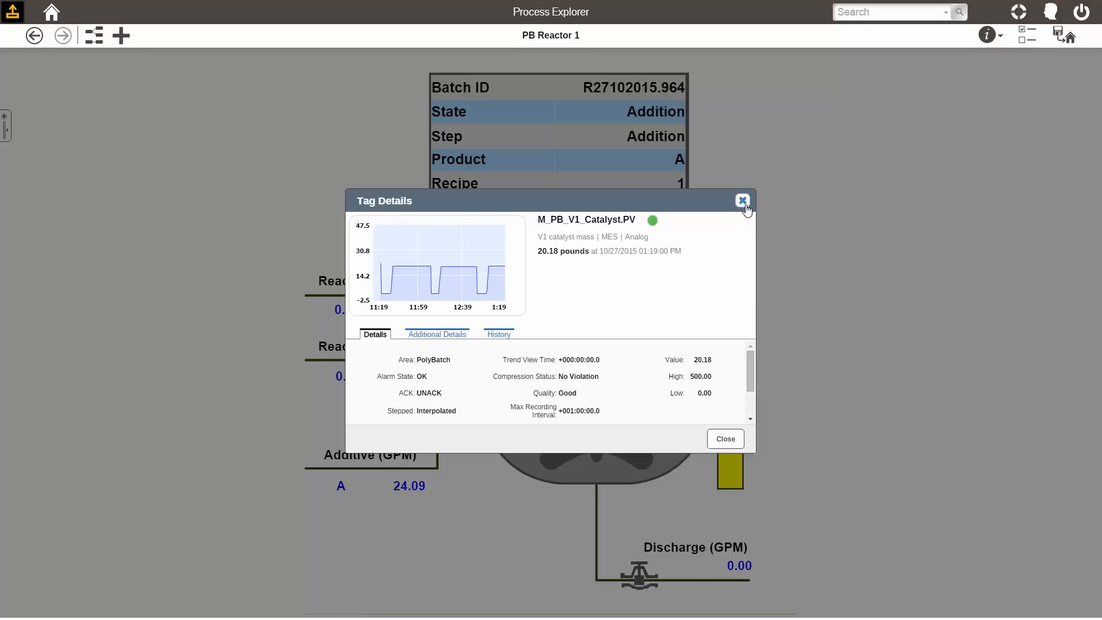
click(742, 201)
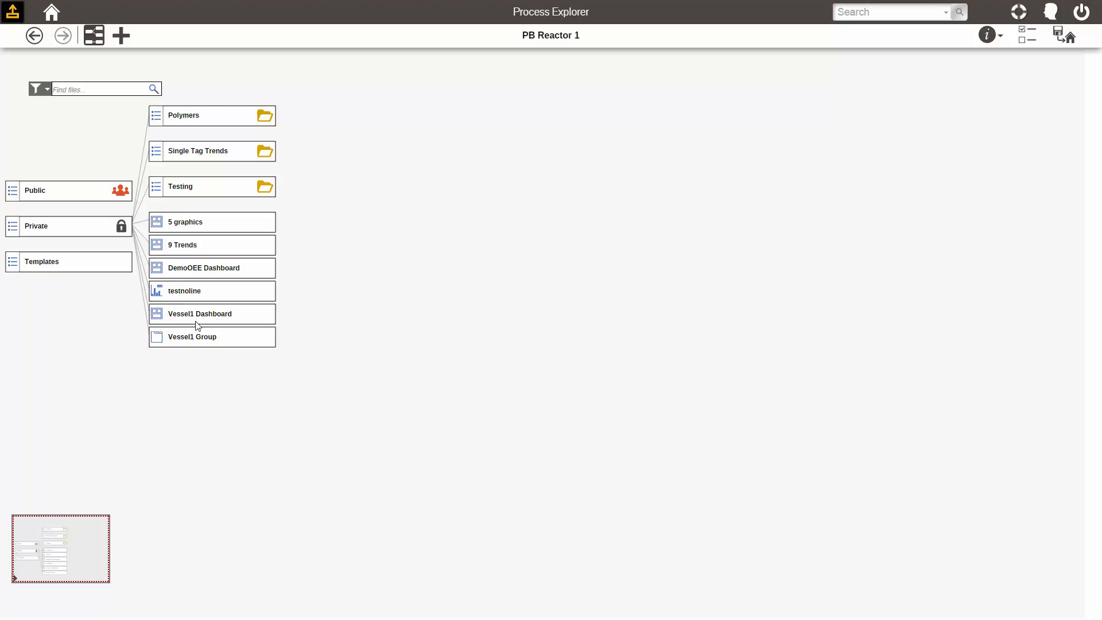
Step: Reopen Vessel1 Dashboard from the Private folder
double_click(200, 313)
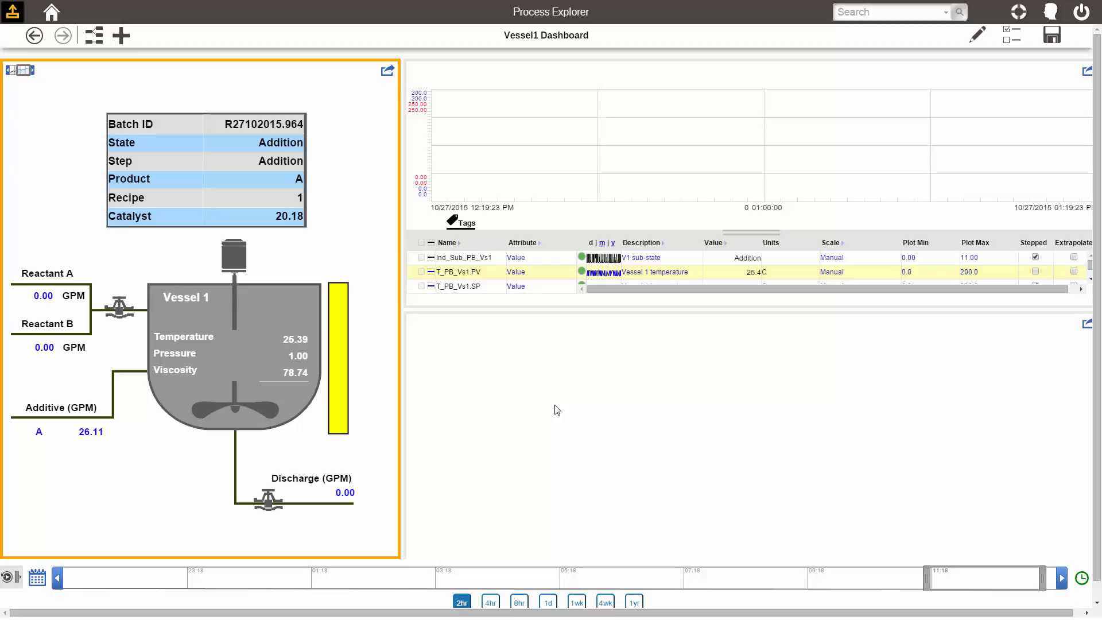
click(504, 348)
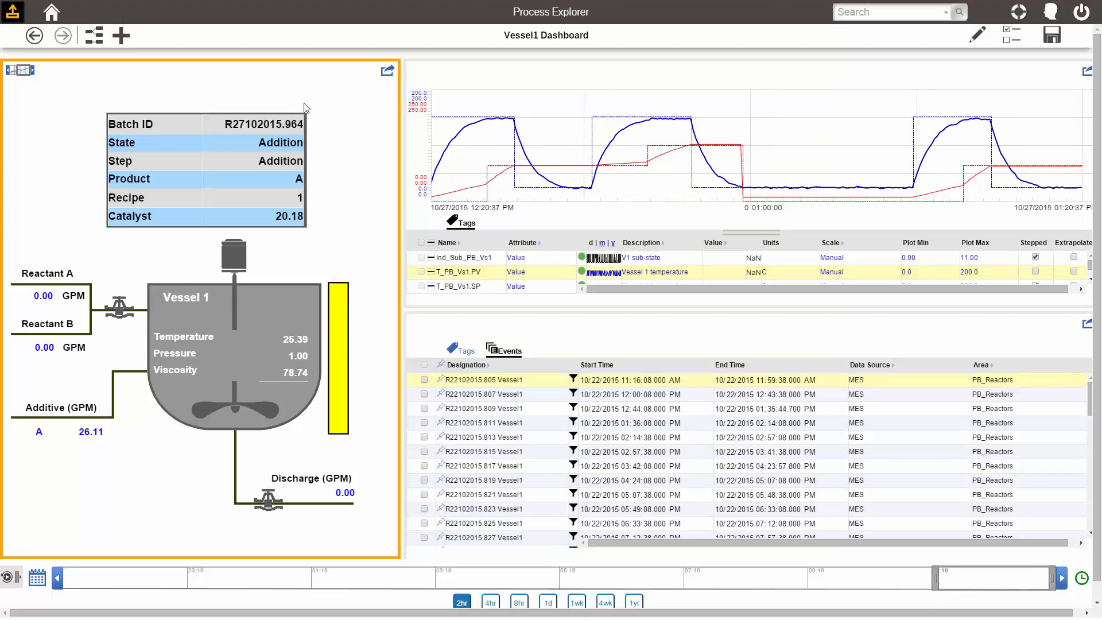
mouse_move(675, 84)
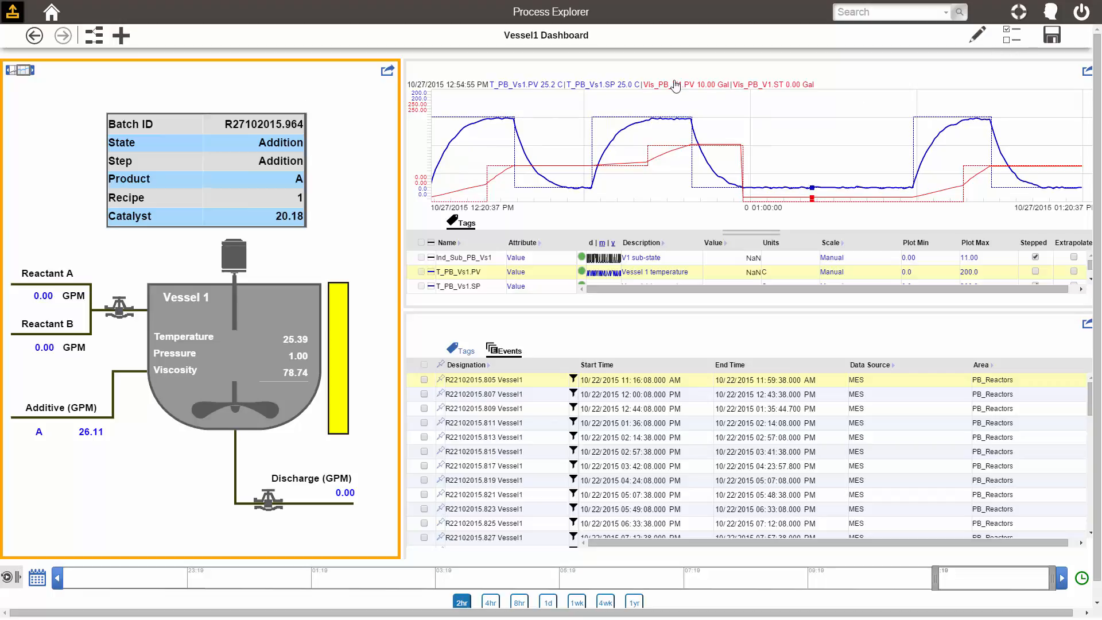
mouse_move(675, 84)
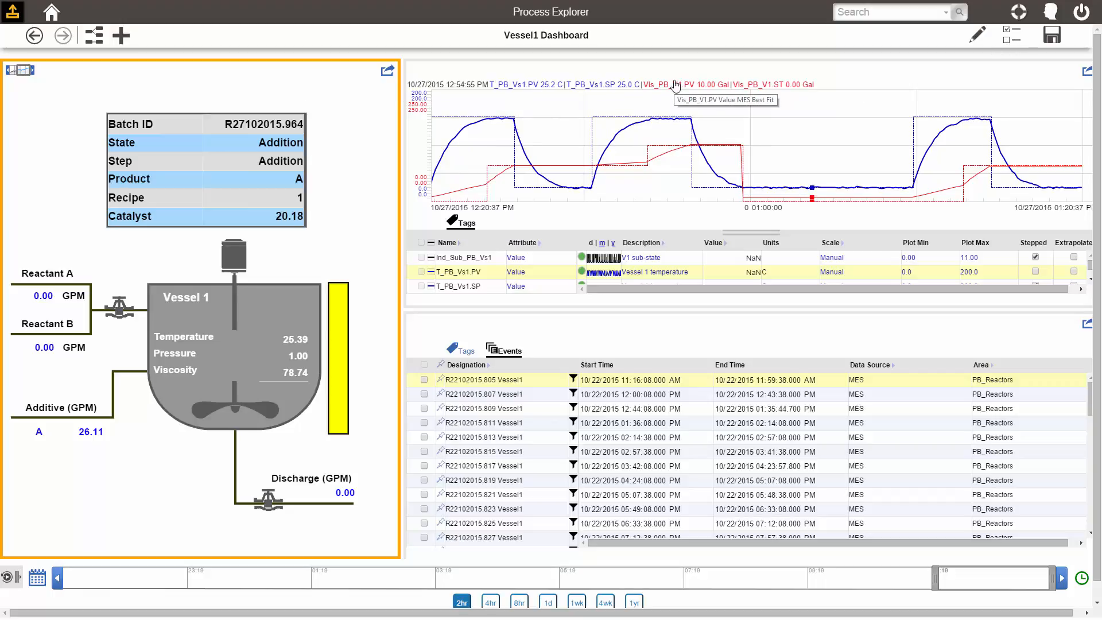
mouse_move(527, 54)
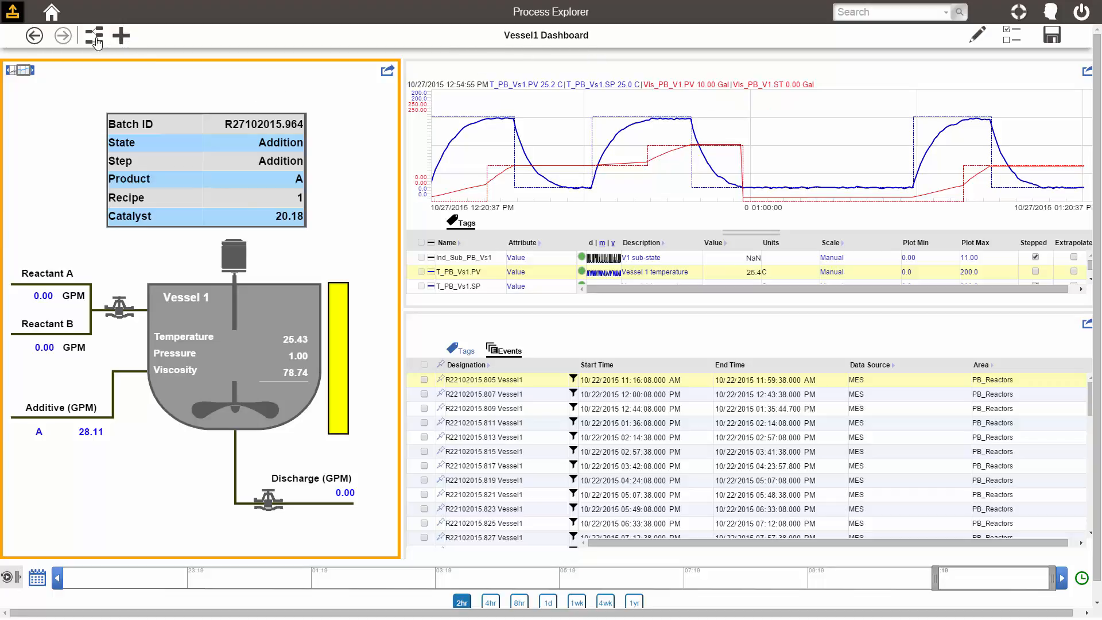
Step: Open the Crude Tank Levels dashboard from the saved files, then return to the browser
click(94, 35)
text(crude)
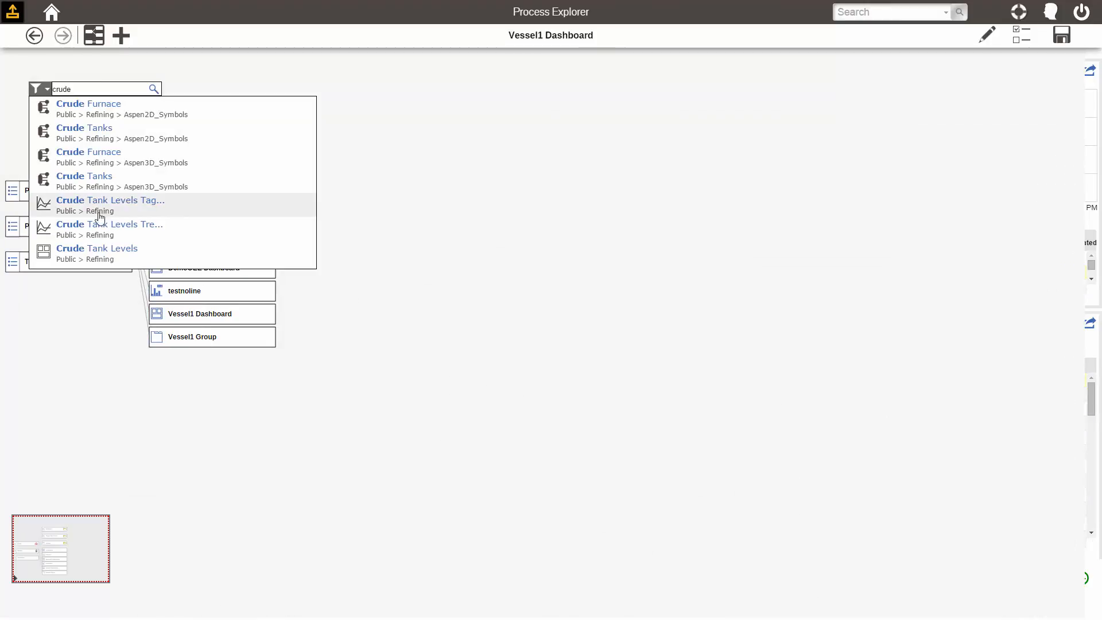
click(97, 248)
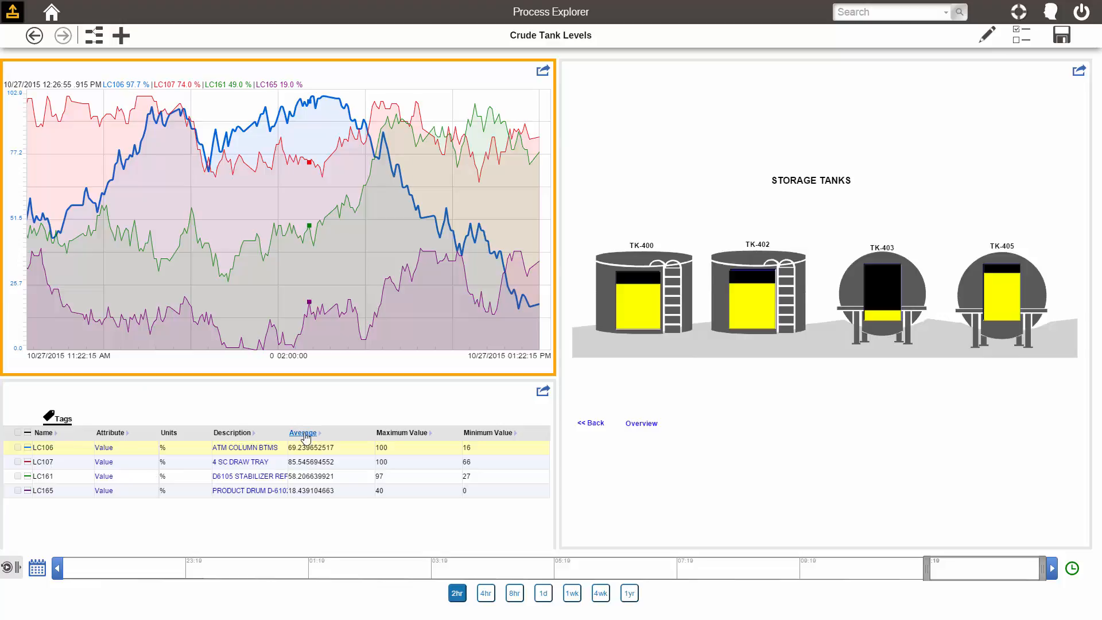
mouse_move(113, 166)
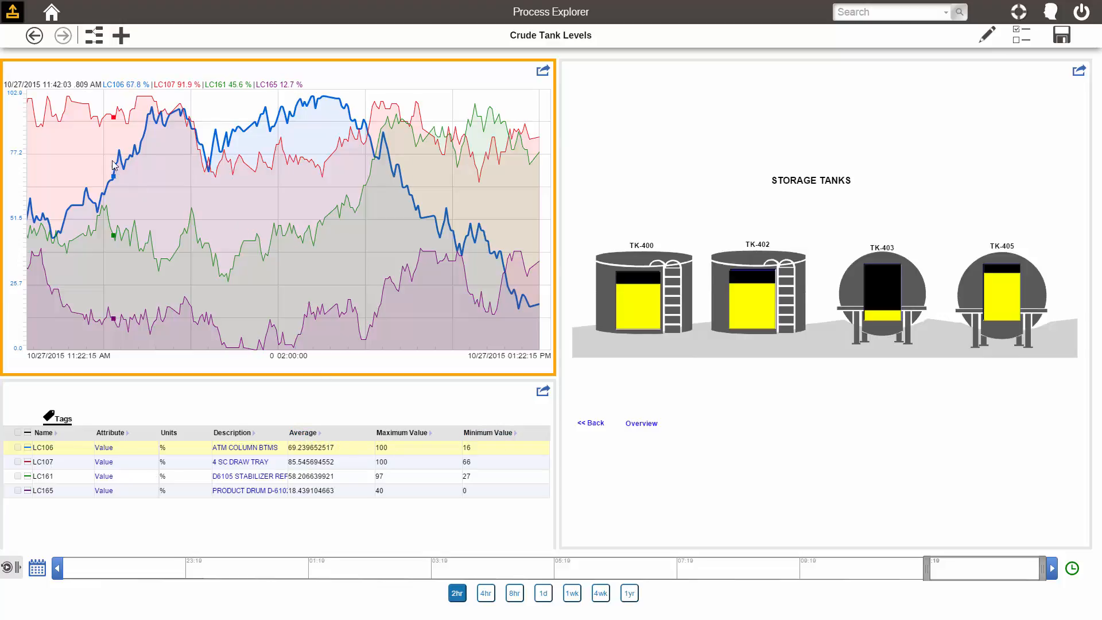
click(94, 35)
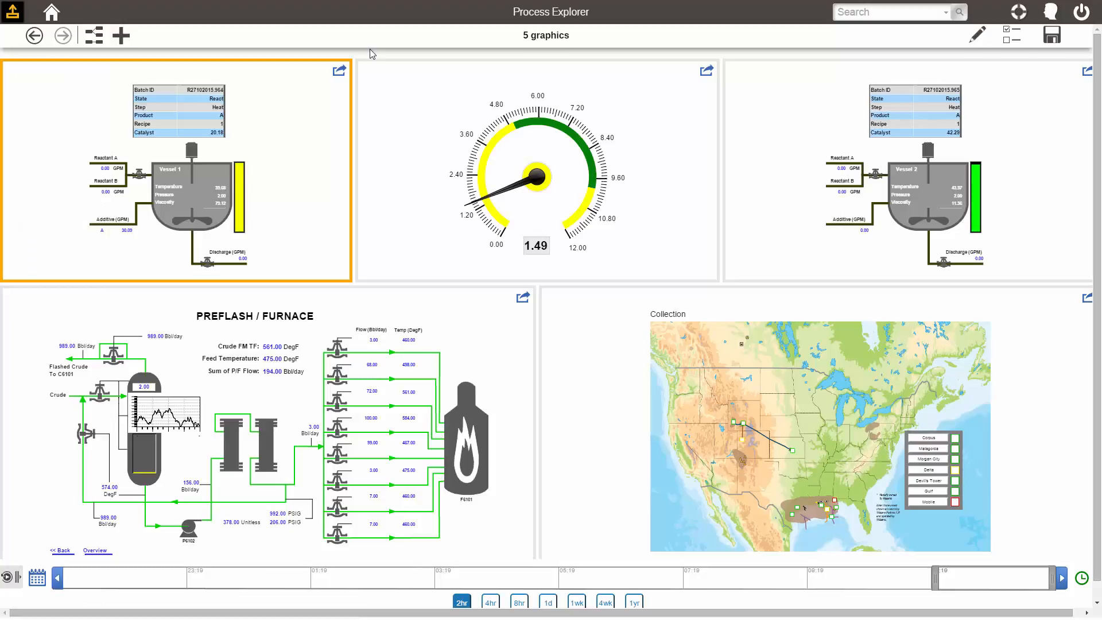
mouse_move(87, 40)
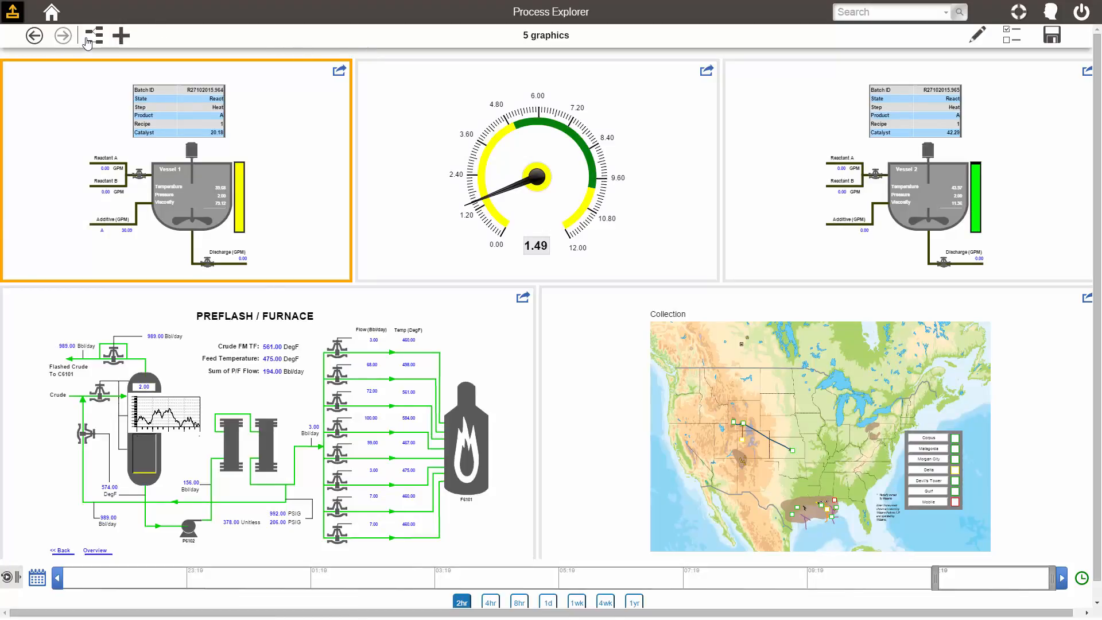
Step: Return from the 5 graphics dashboard to the saved-files browser
click(93, 35)
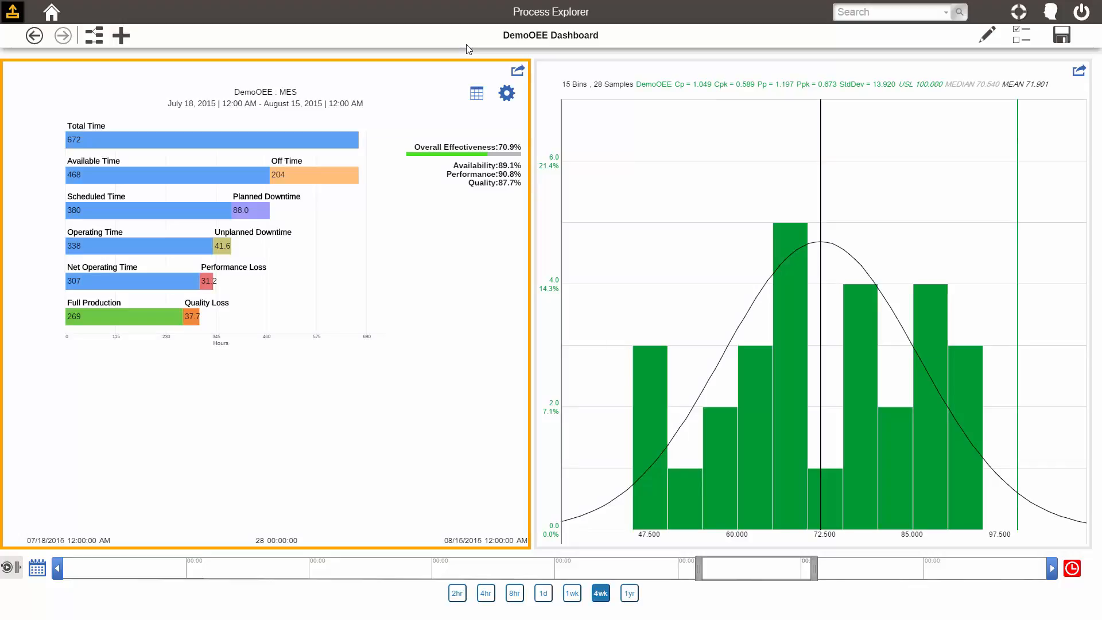
mouse_move(599, 592)
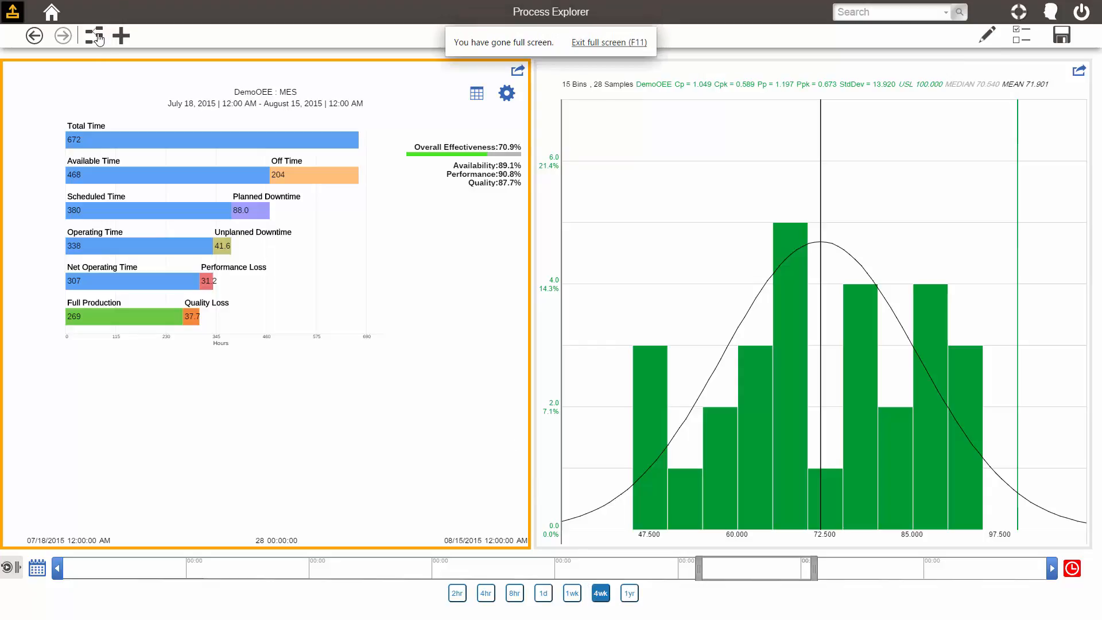
Step: Go back from DemoOEE Dashboard to the Private files list
click(94, 35)
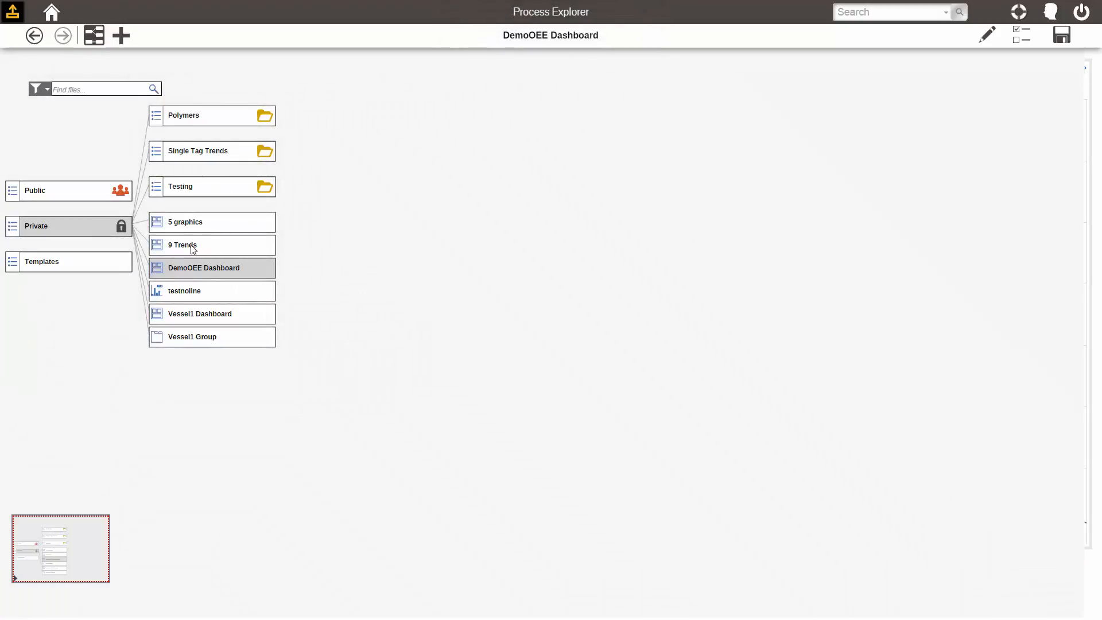